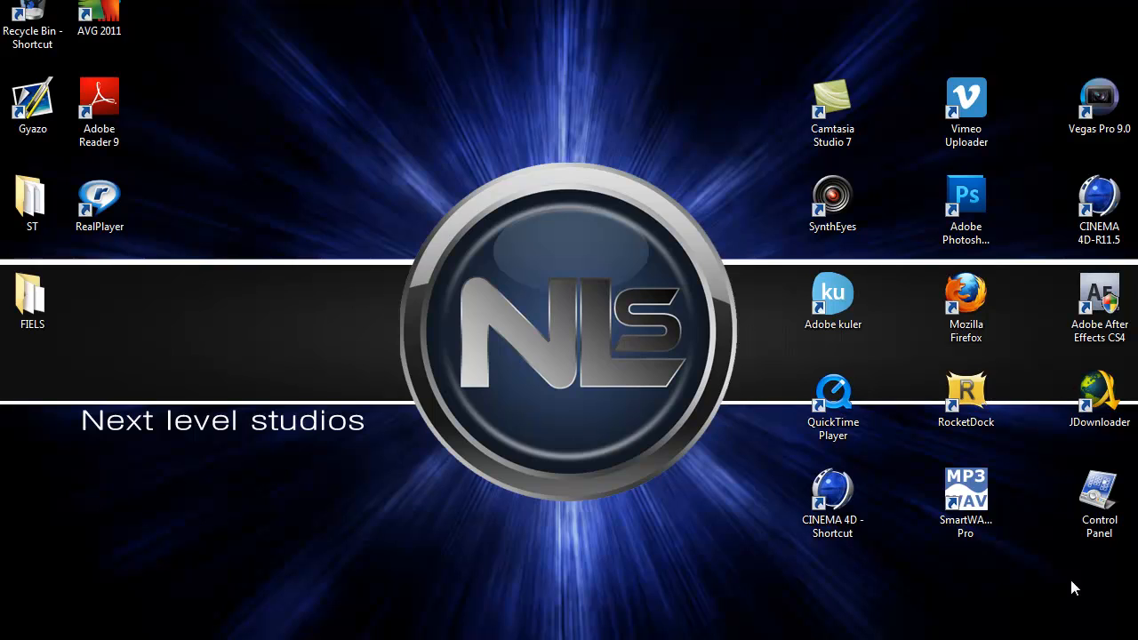
# Step: Launch Cinema 4D and bring up the Oxidised Blue Steel material's settings
pyautogui.doubleClick(1099, 210)
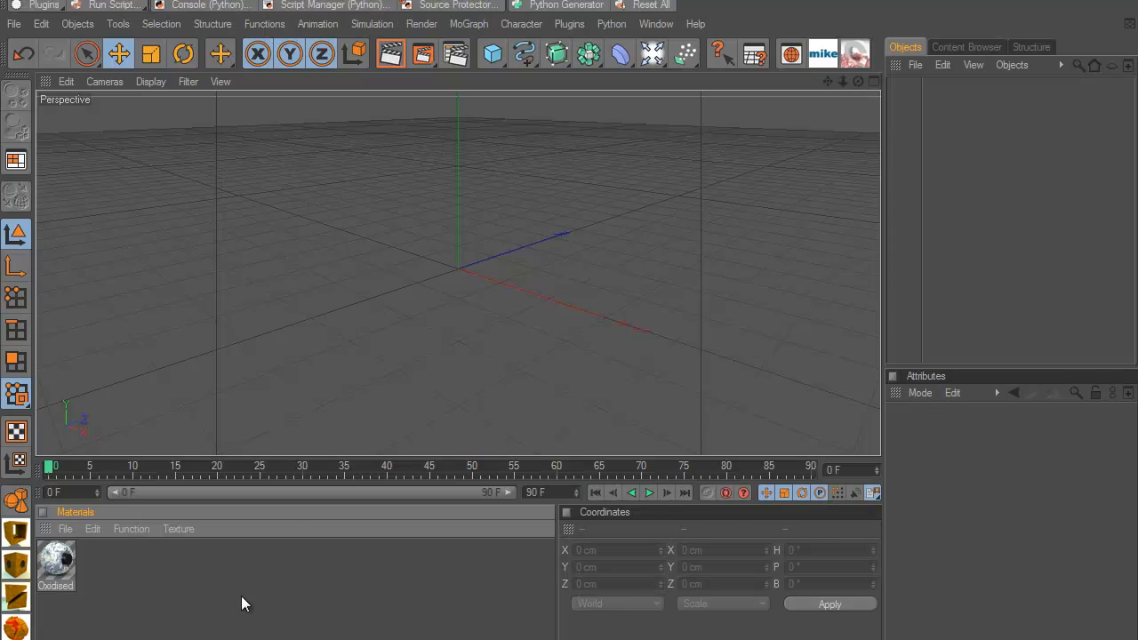
pyautogui.moveTo(142, 566)
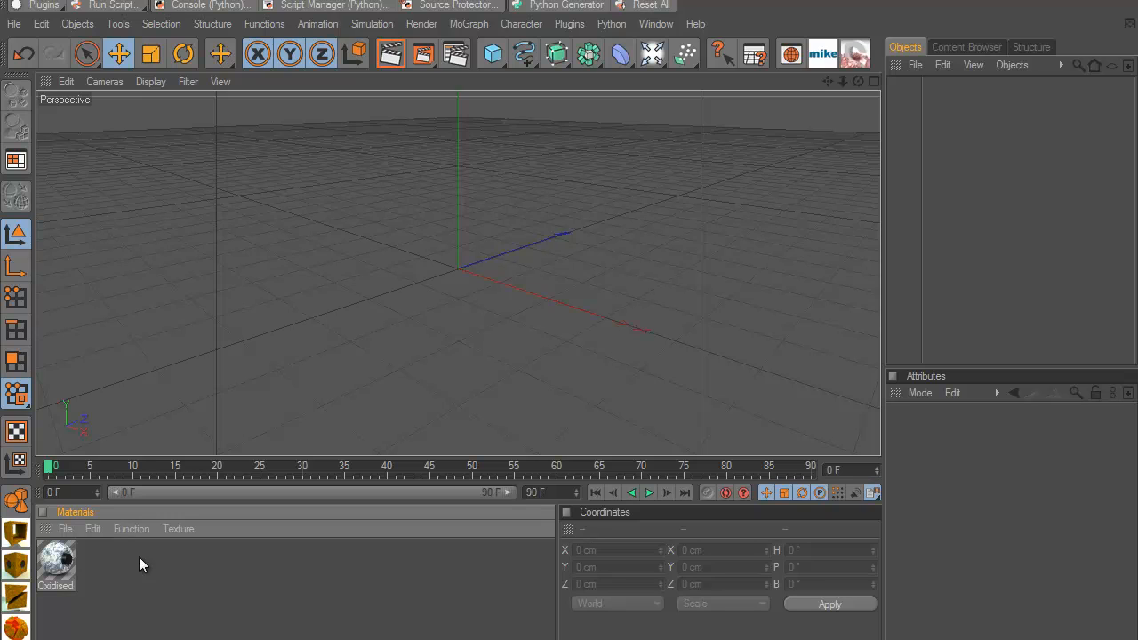
pyautogui.moveTo(171, 567)
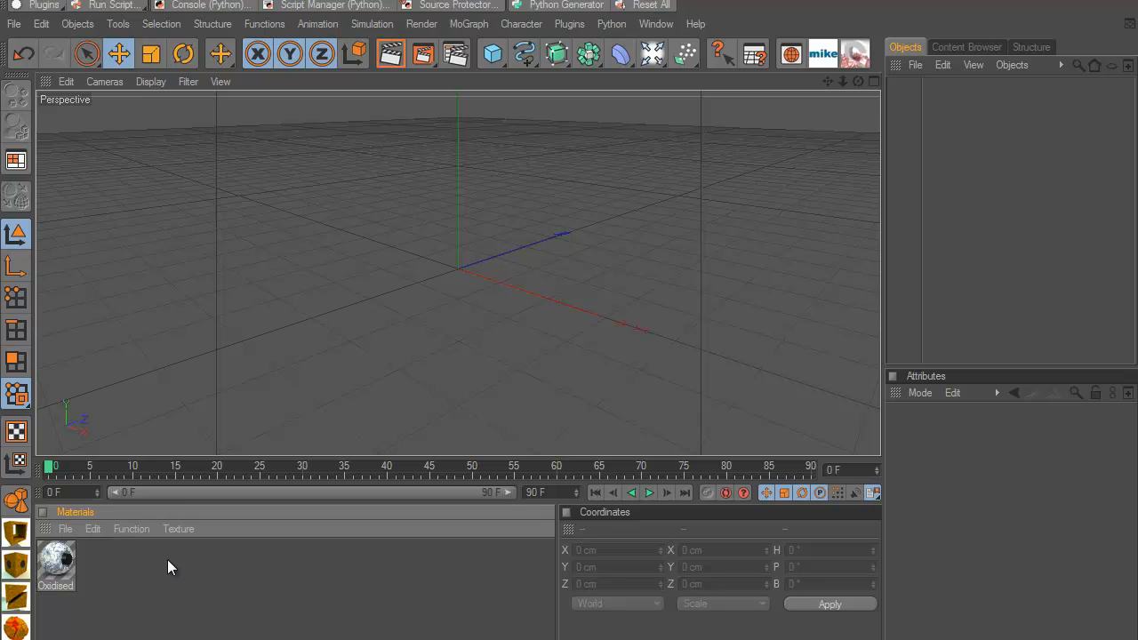
pyautogui.moveTo(138, 515)
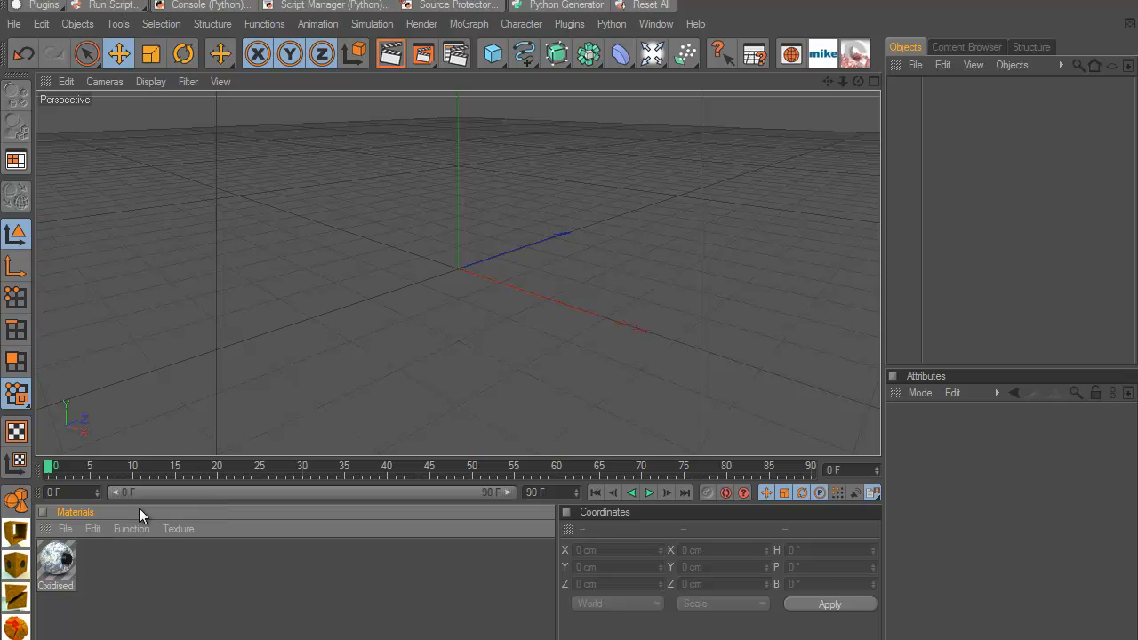
pyautogui.moveTo(133, 555)
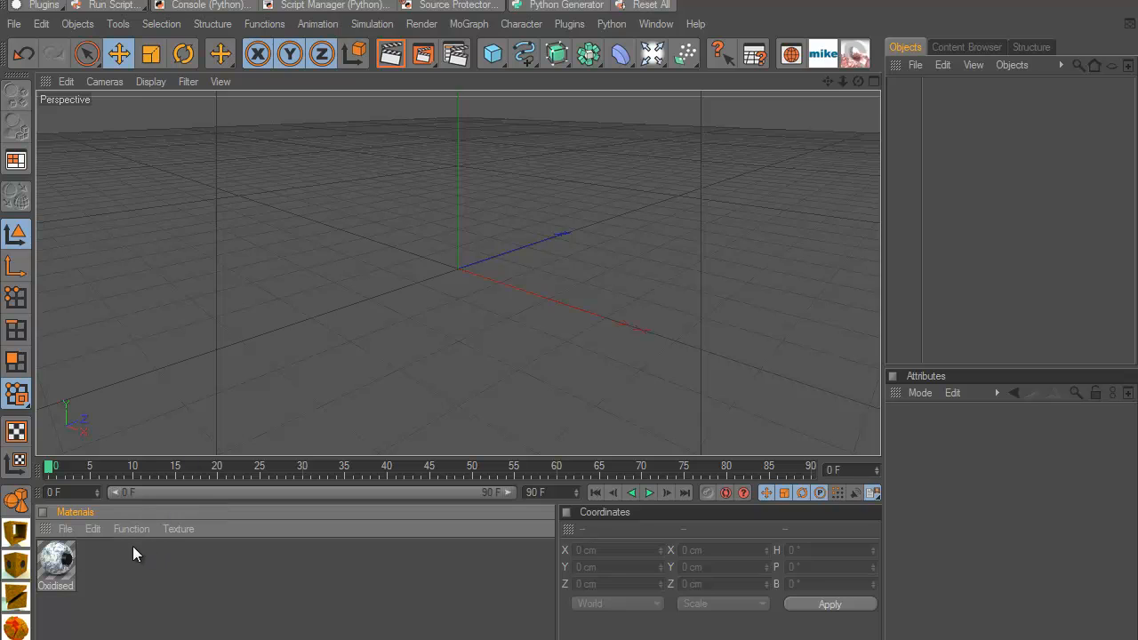
pyautogui.moveTo(67, 569)
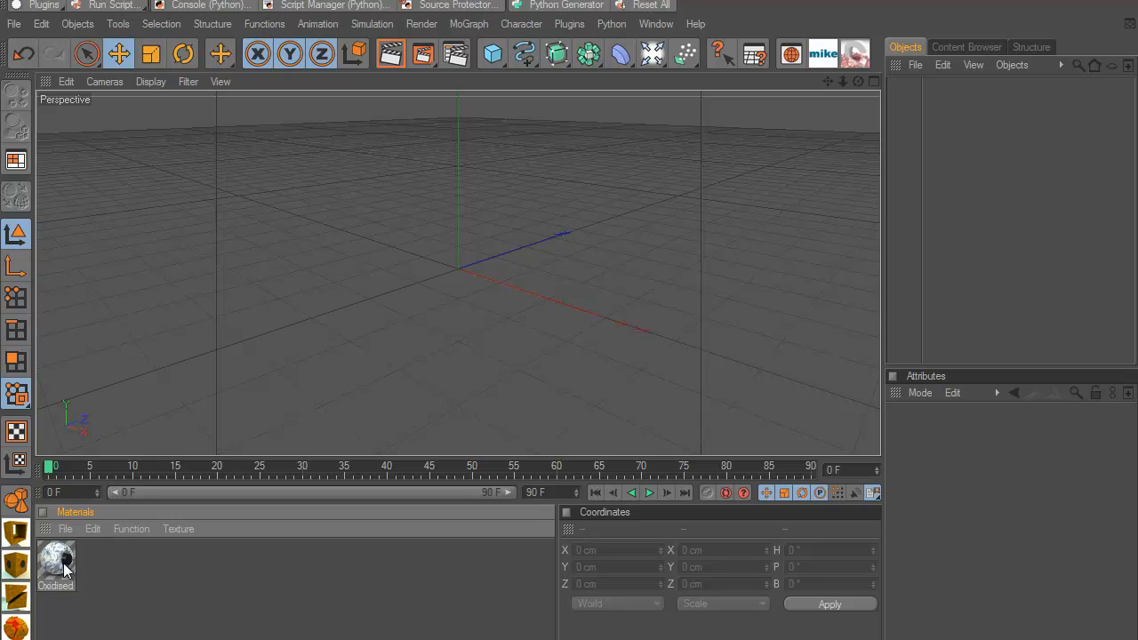
pyautogui.rightClick(55, 565)
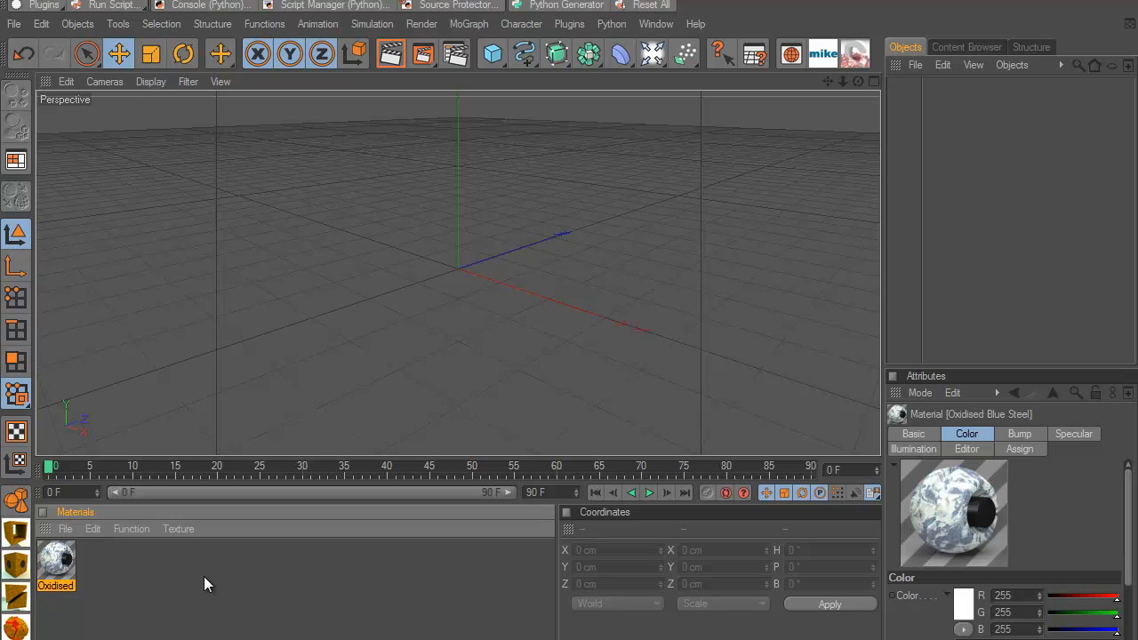
pyautogui.moveTo(11, 32)
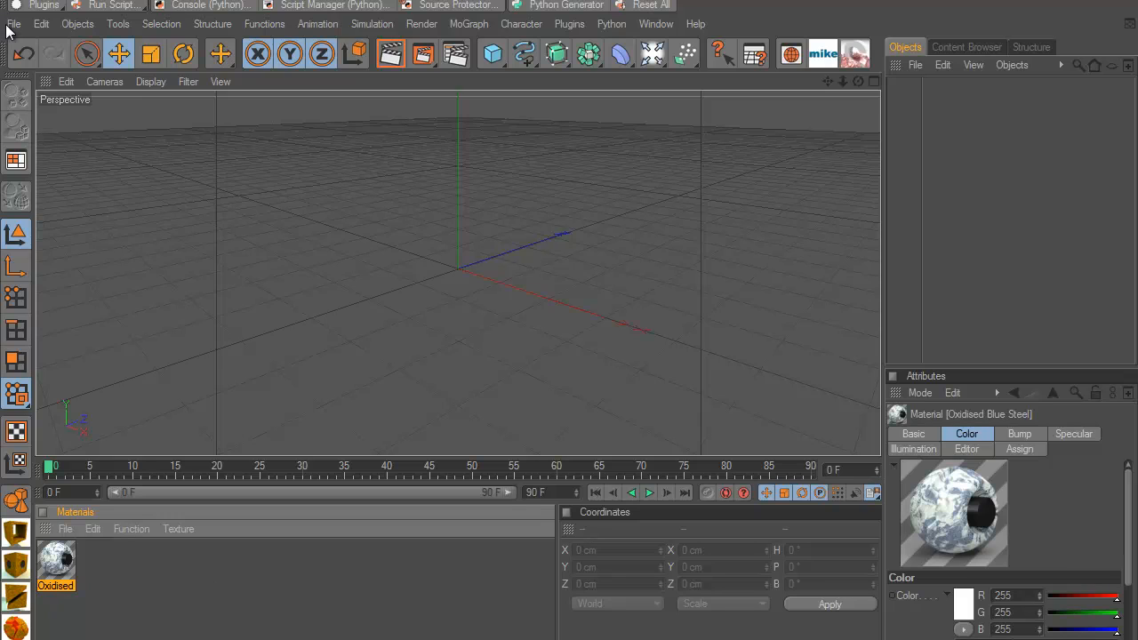
pyautogui.click(14, 25)
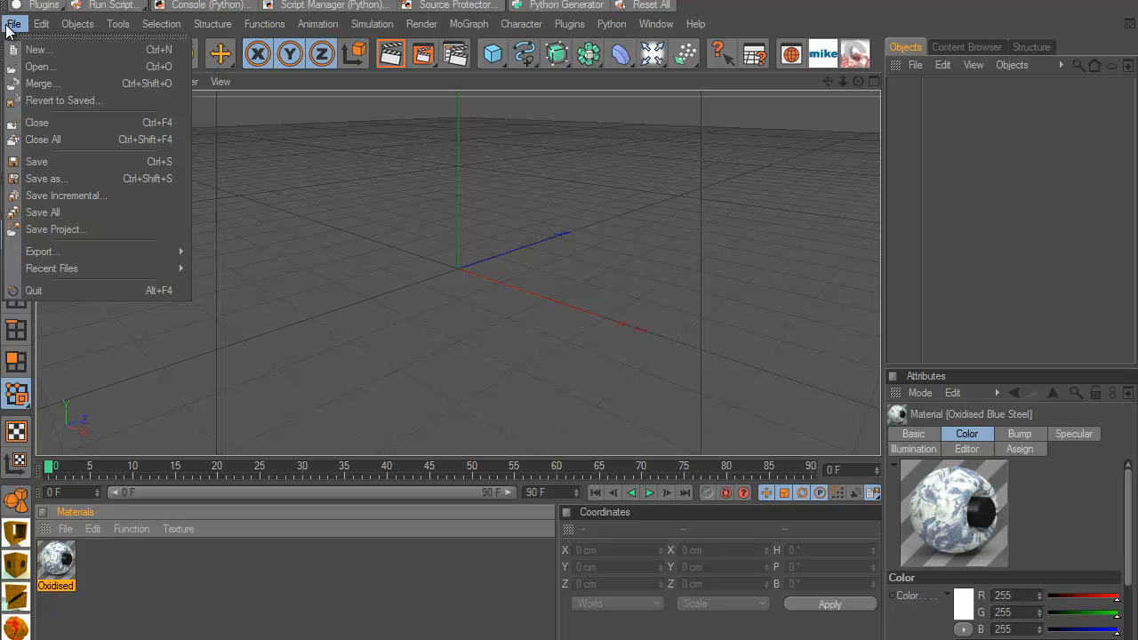
pyautogui.moveTo(44, 83)
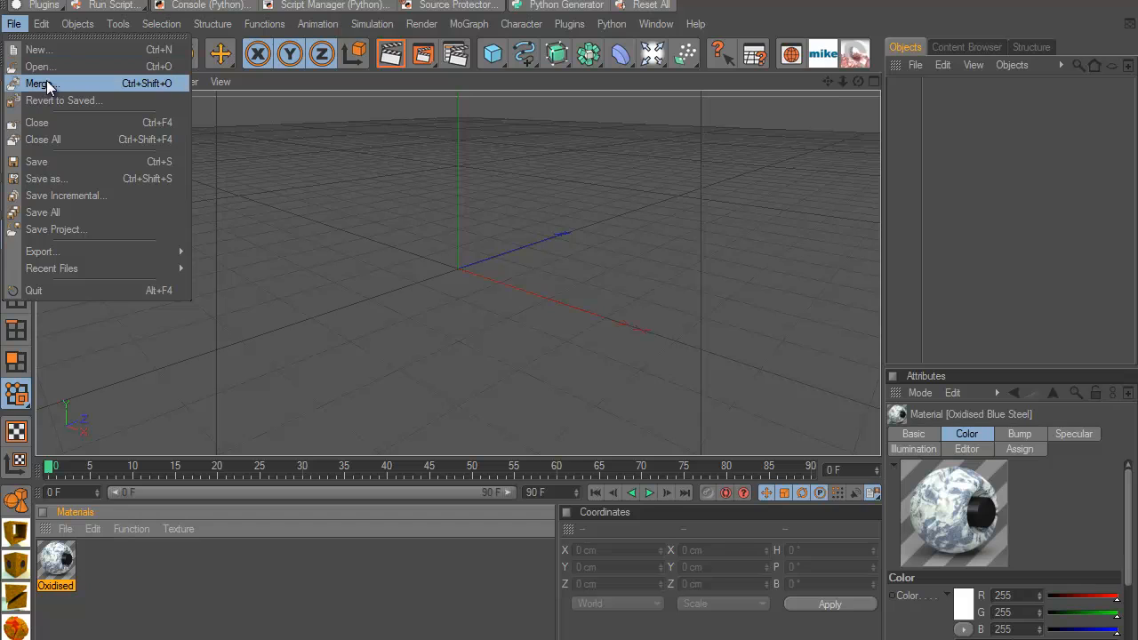
pyautogui.moveTo(354, 199)
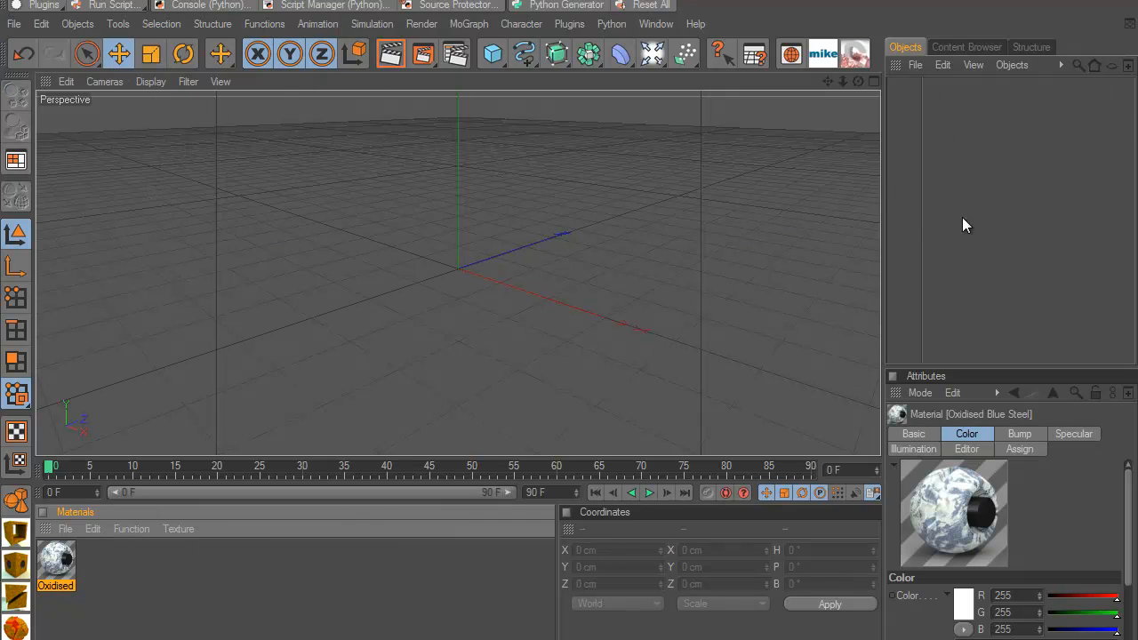
pyautogui.moveTo(444, 372)
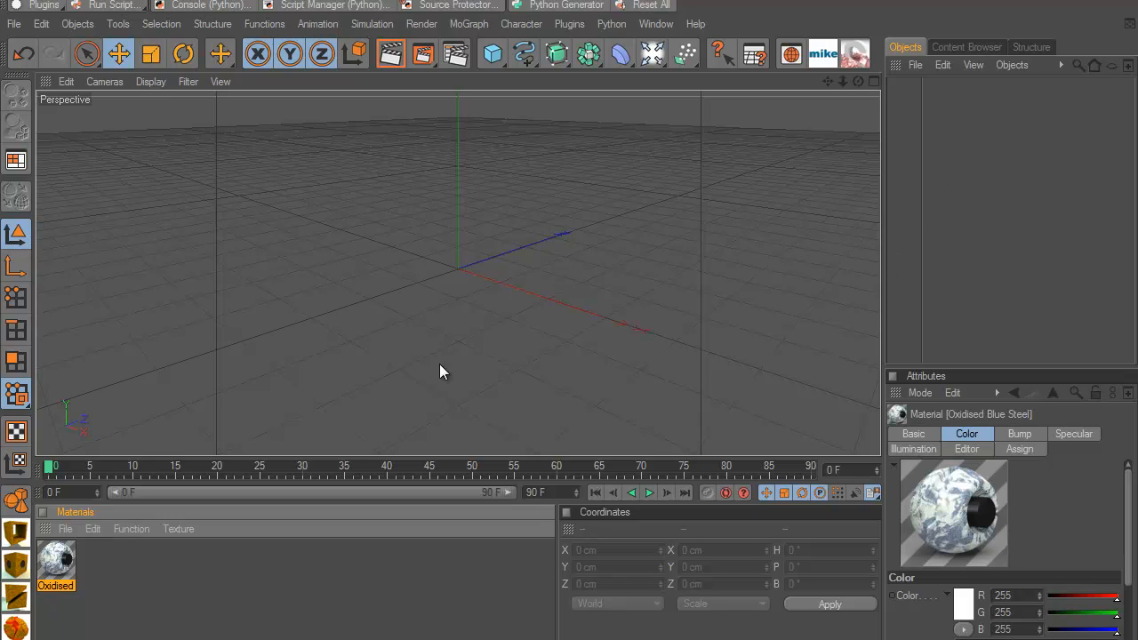
pyautogui.moveTo(153, 571)
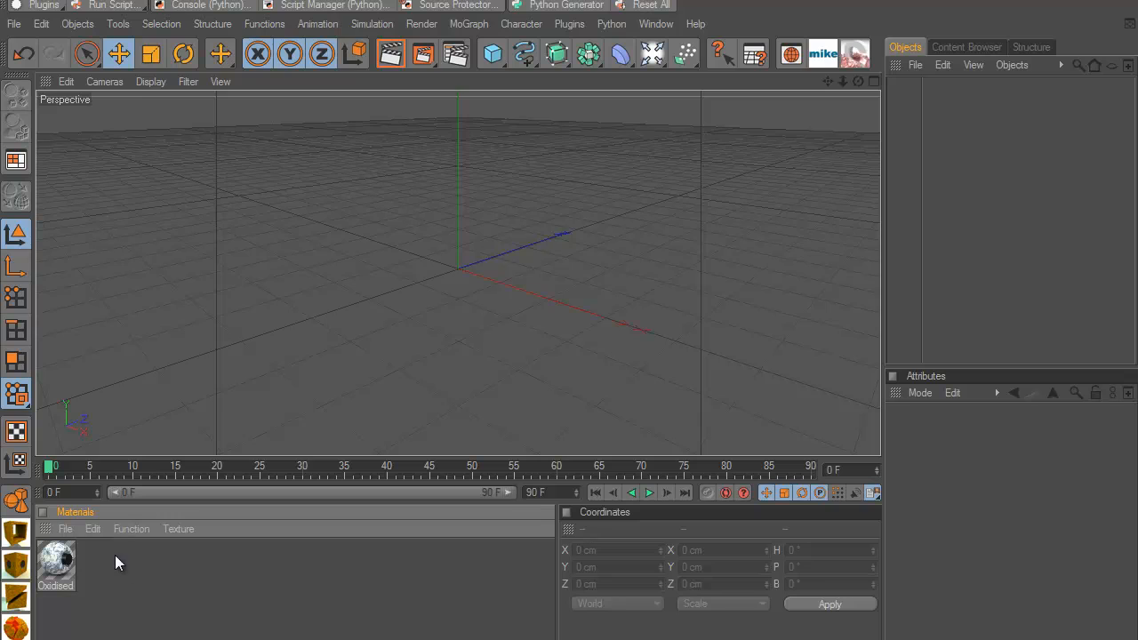
pyautogui.moveTo(62, 568)
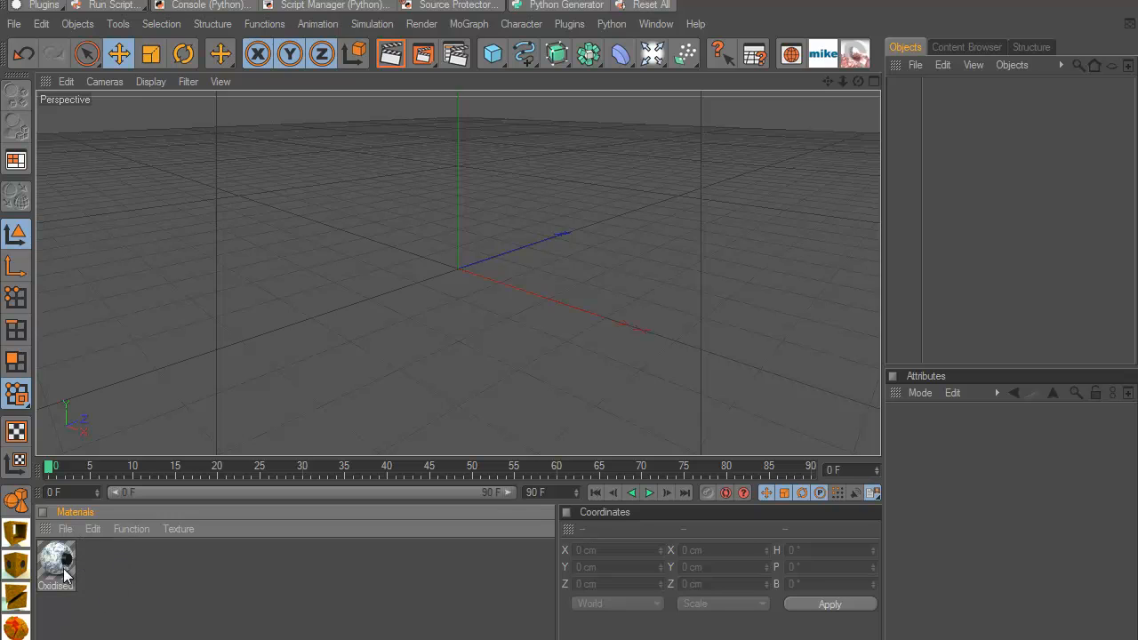
pyautogui.moveTo(423, 335)
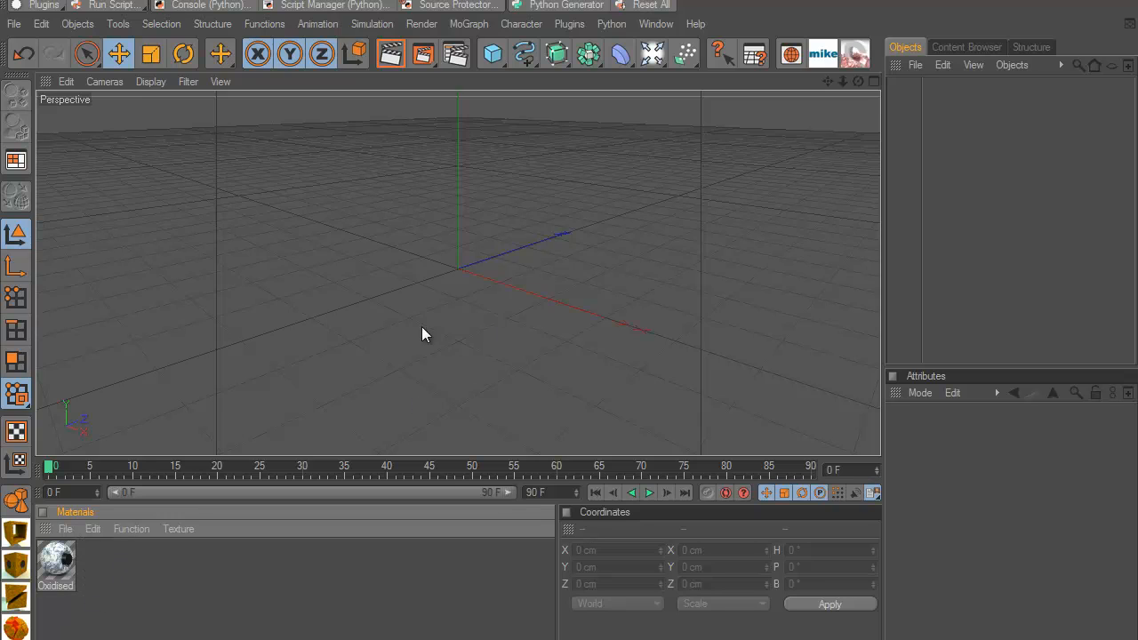
pyautogui.moveTo(478, 275)
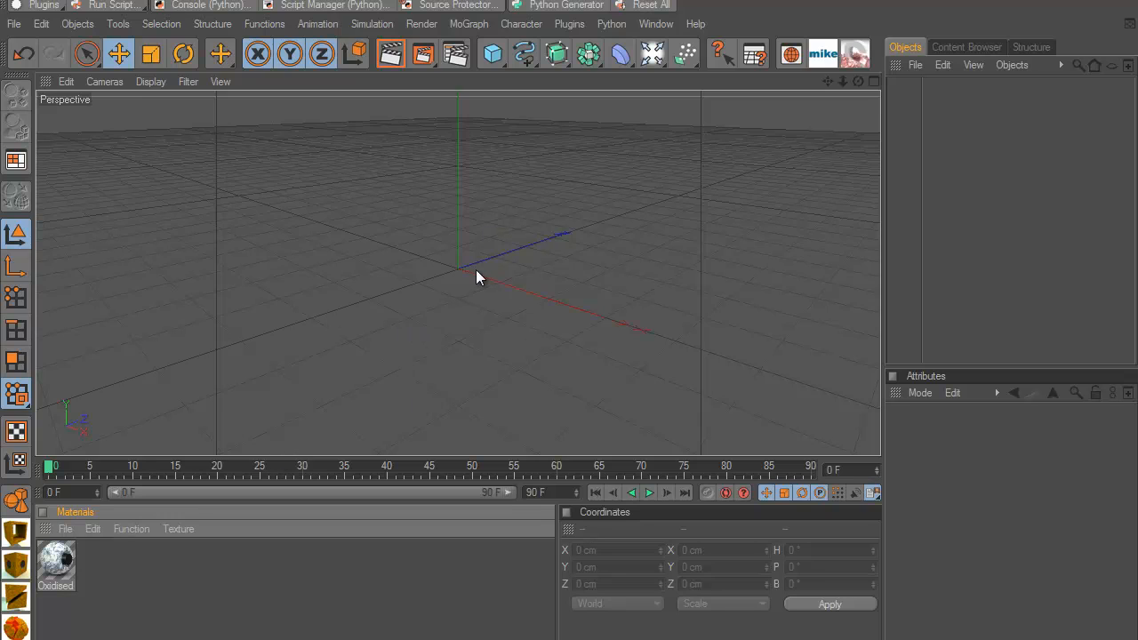
pyautogui.moveTo(107, 551)
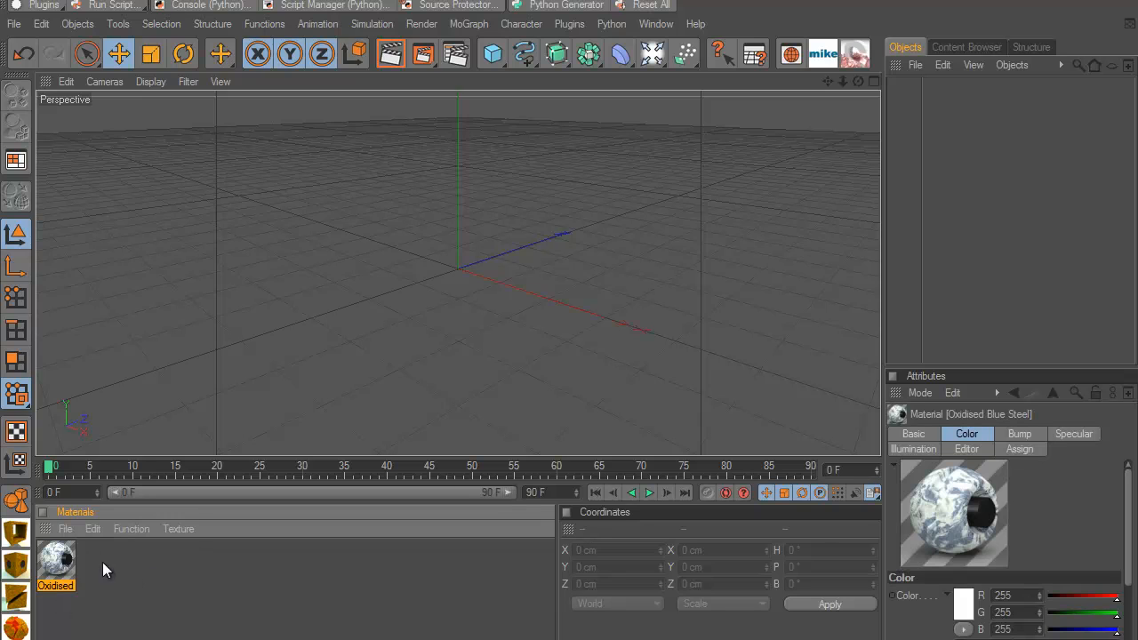
pyautogui.moveTo(60, 565)
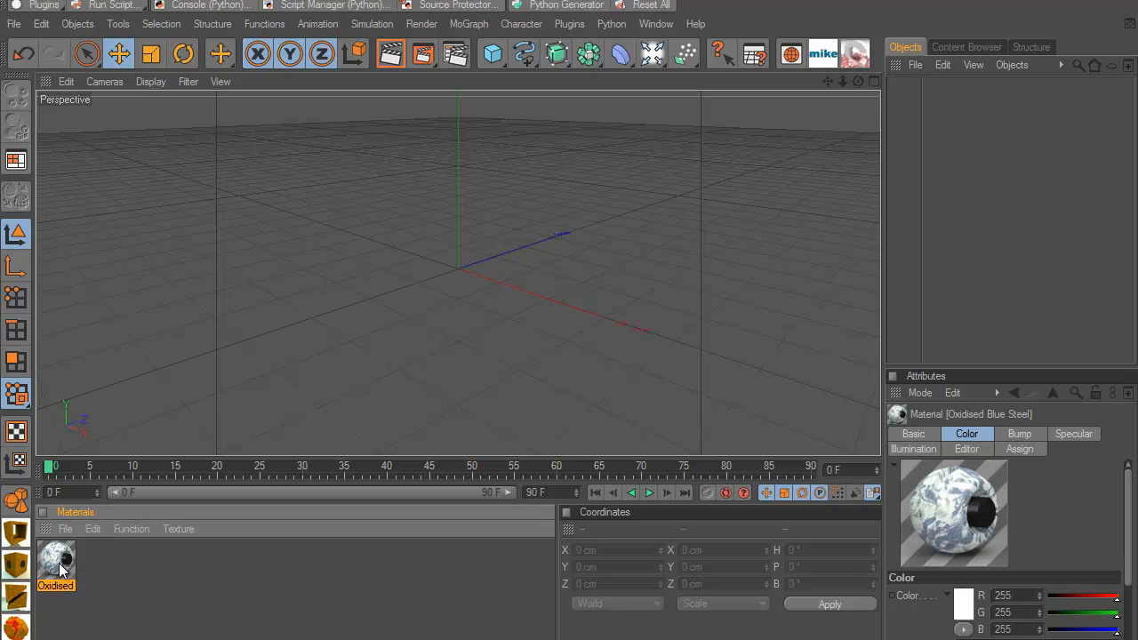
pyautogui.moveTo(68, 551)
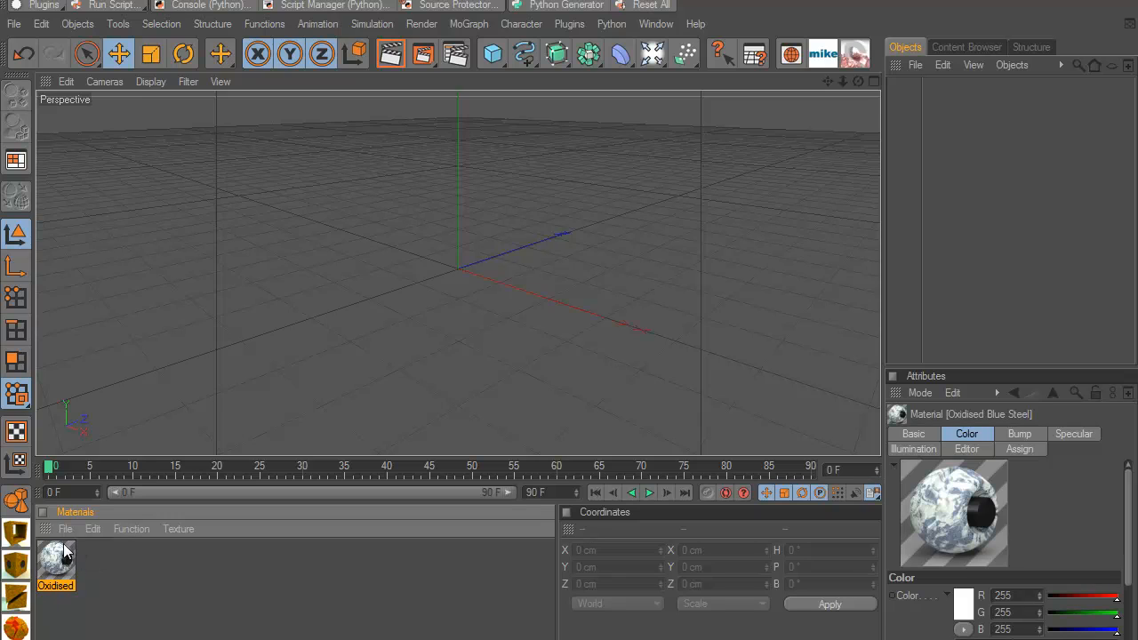
pyautogui.moveTo(55, 569)
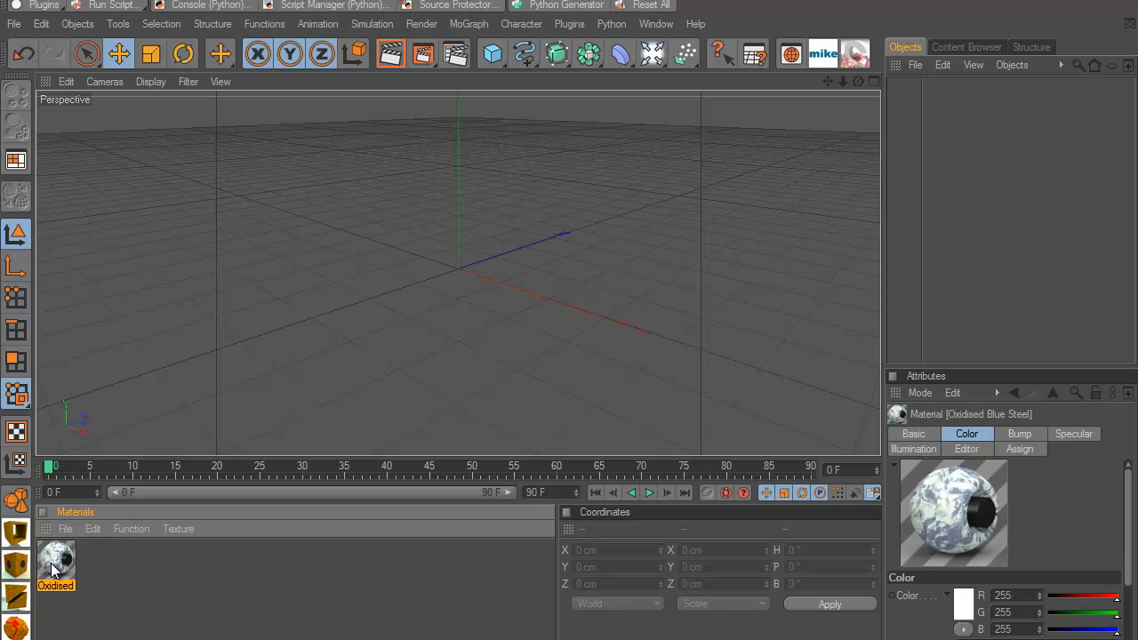
pyautogui.moveTo(963, 46)
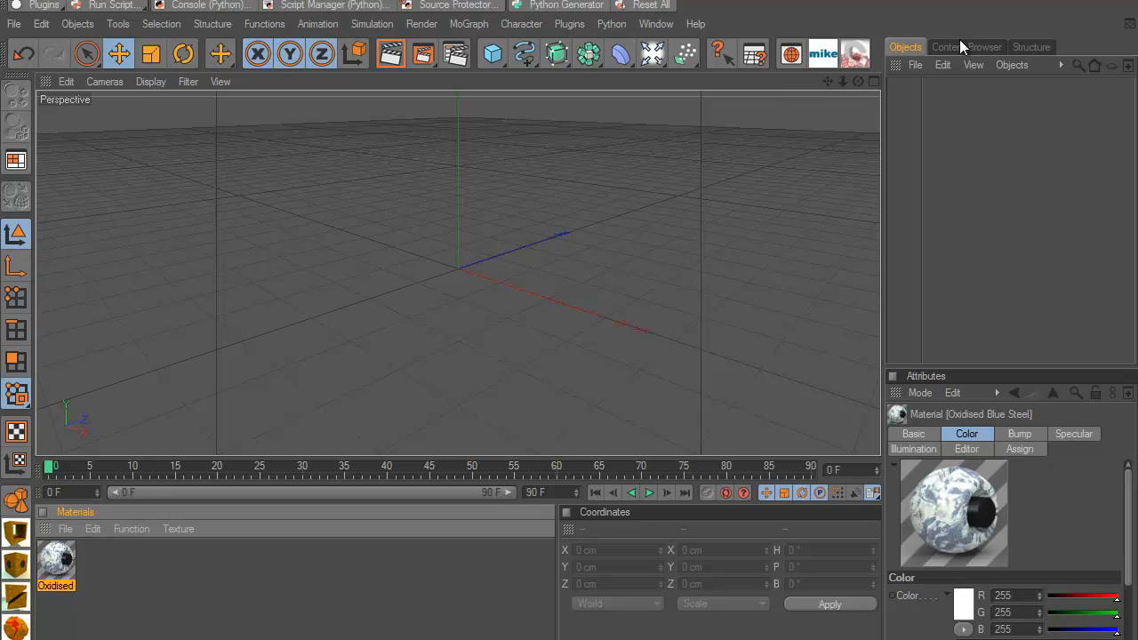
# Step: Show the Content Browser preset library and create a new default material 'Mat'
pyautogui.click(965, 46)
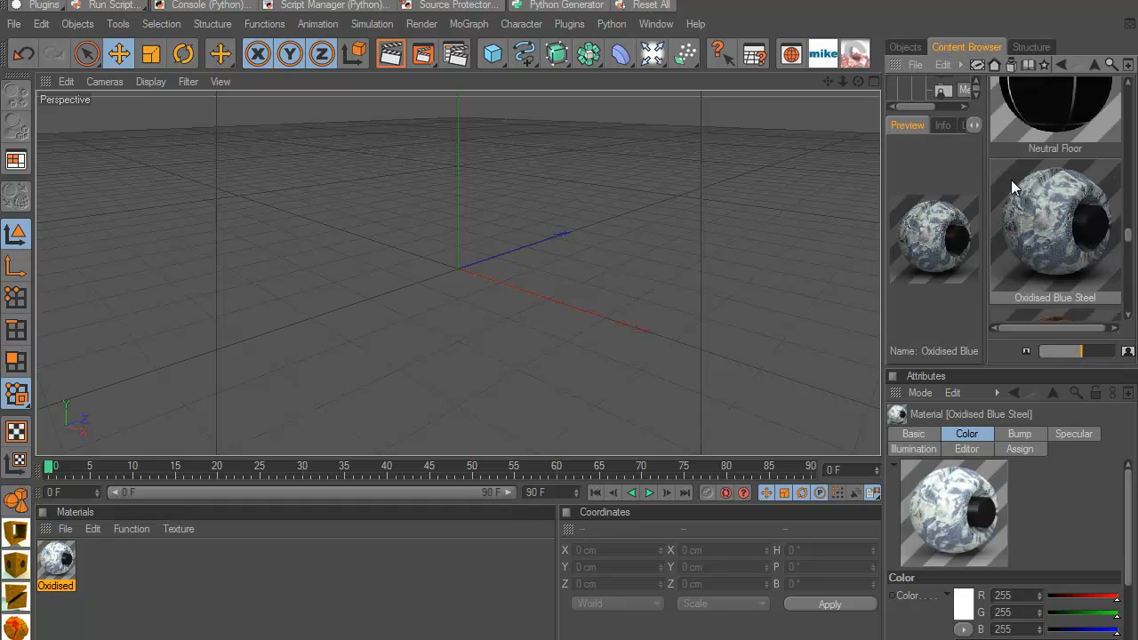
pyautogui.moveTo(352, 458)
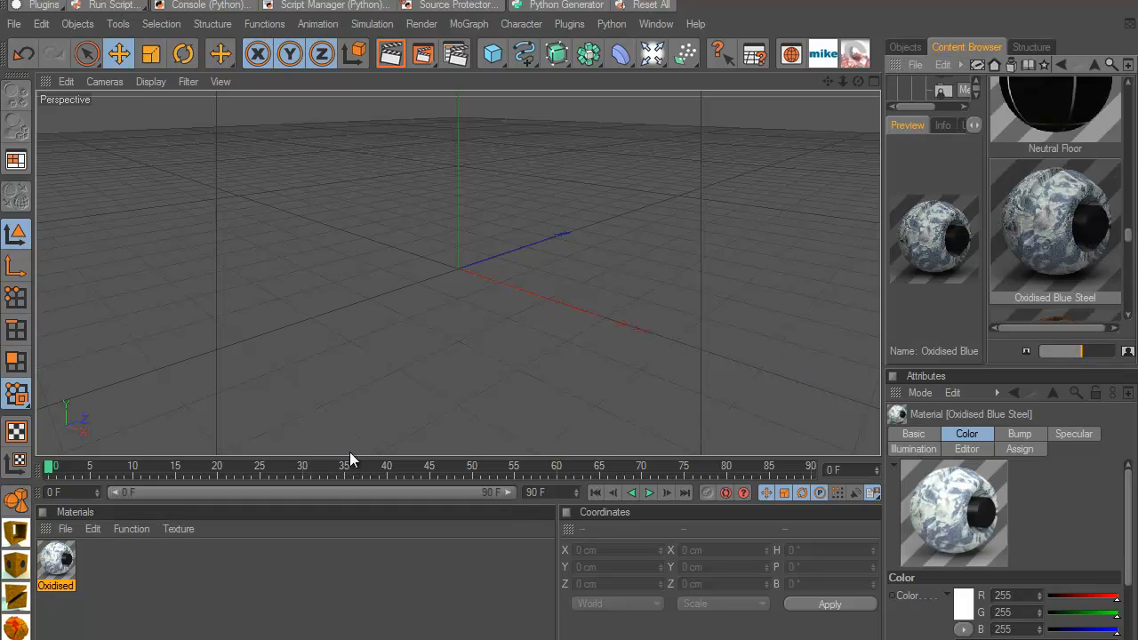
pyautogui.click(93, 528)
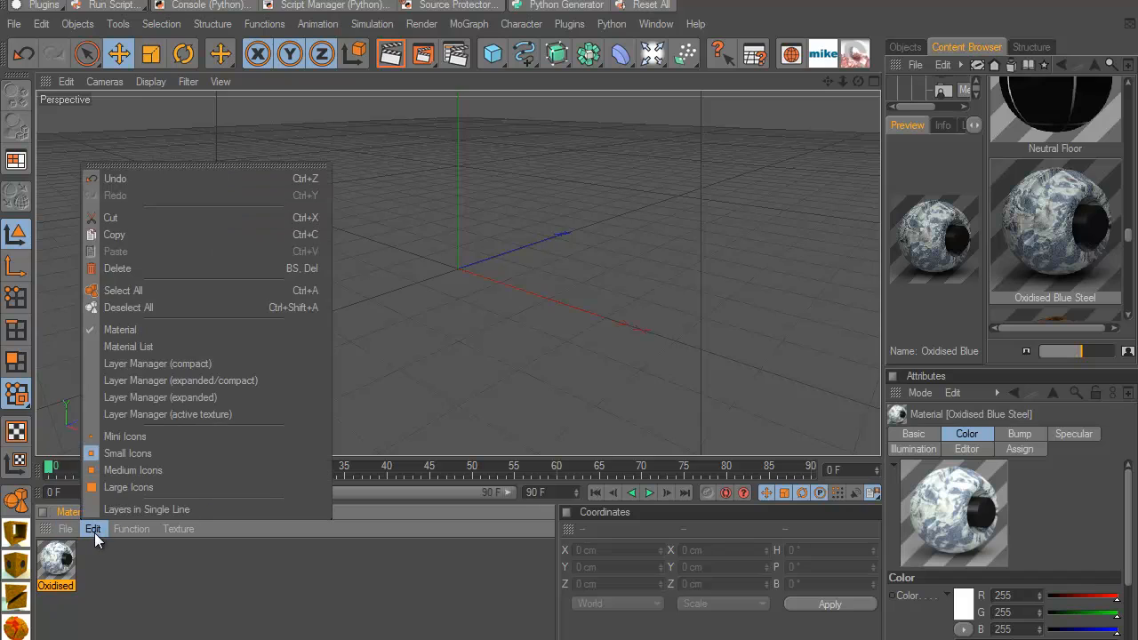
pyautogui.click(131, 528)
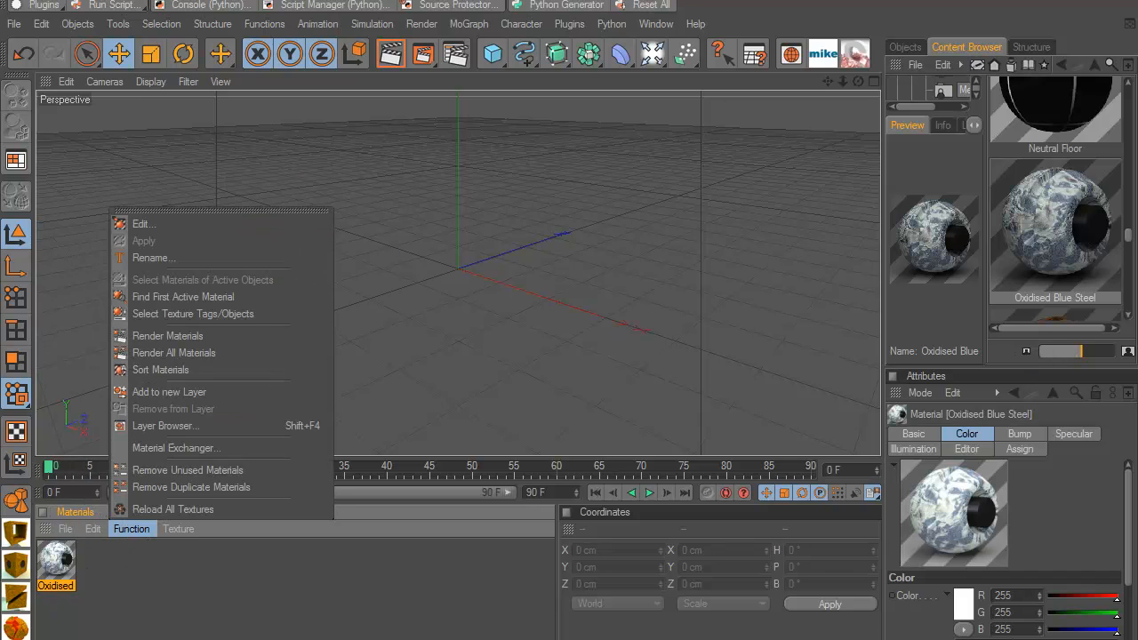
pyautogui.click(106, 558)
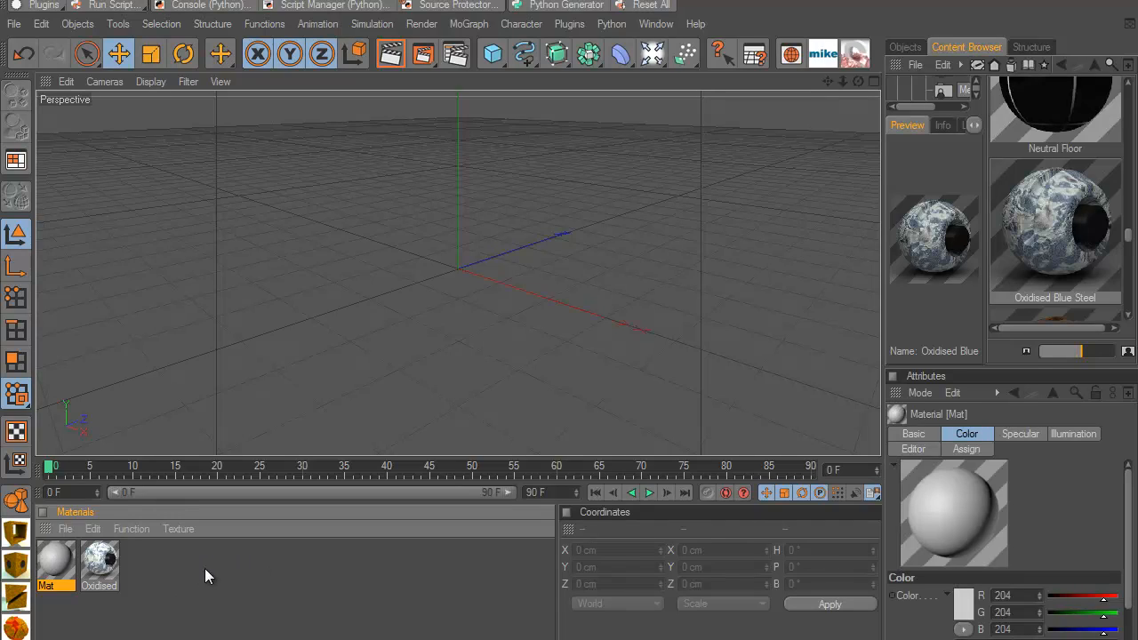
pyautogui.moveTo(237, 583)
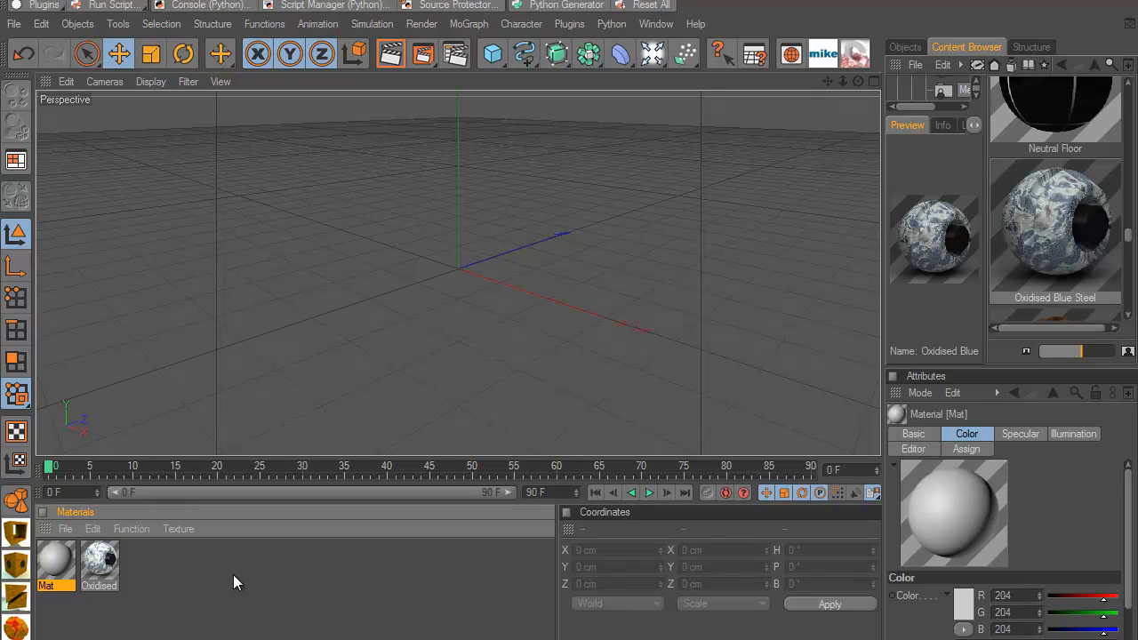
# Step: Set the Mat material's colour to pure red (255, 0, 0) in the Material Editor
pyautogui.click(64, 528)
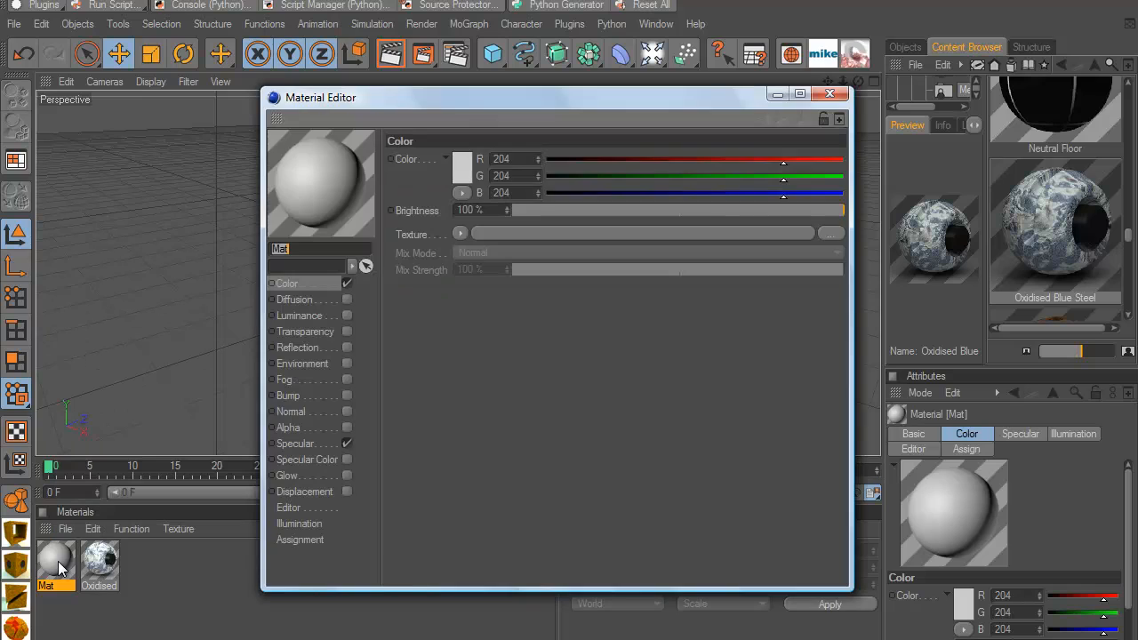
pyautogui.moveTo(372, 174)
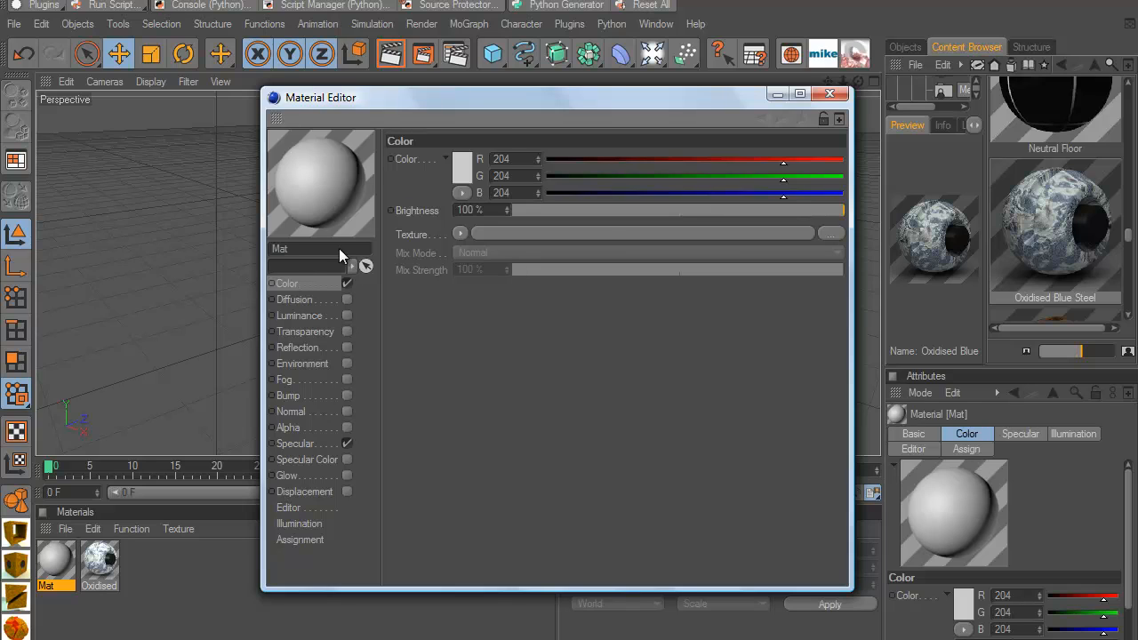
pyautogui.click(462, 167)
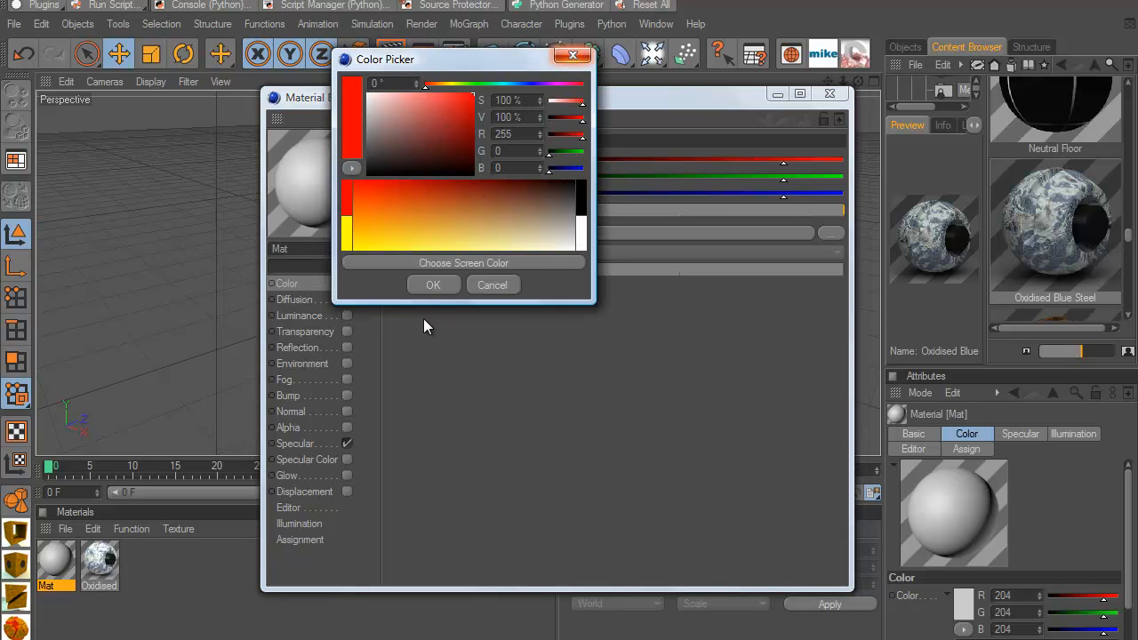
pyautogui.click(433, 285)
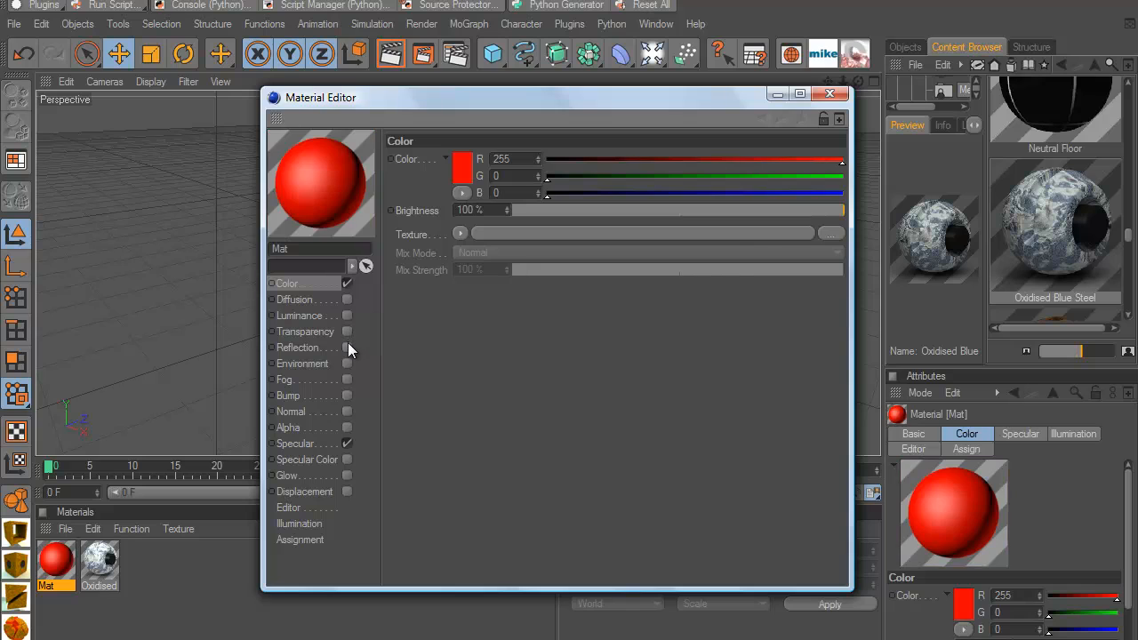
# Step: Enable Fresnel reflection at 42% brightness and 17% mix strength, and enable Bump
pyautogui.click(298, 346)
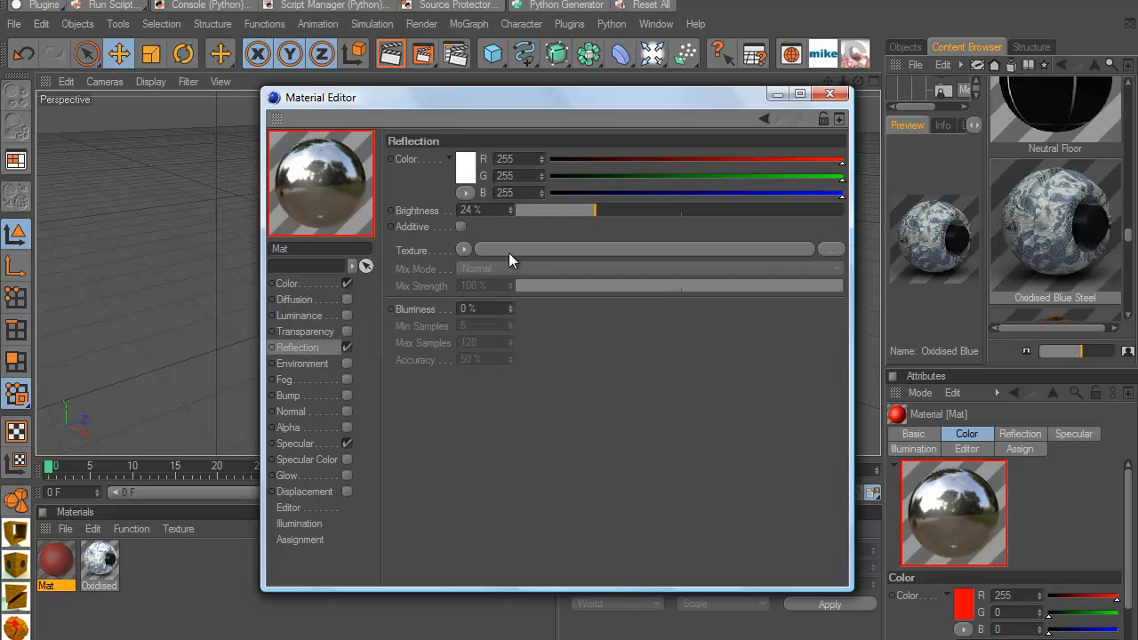
pyautogui.click(462, 249)
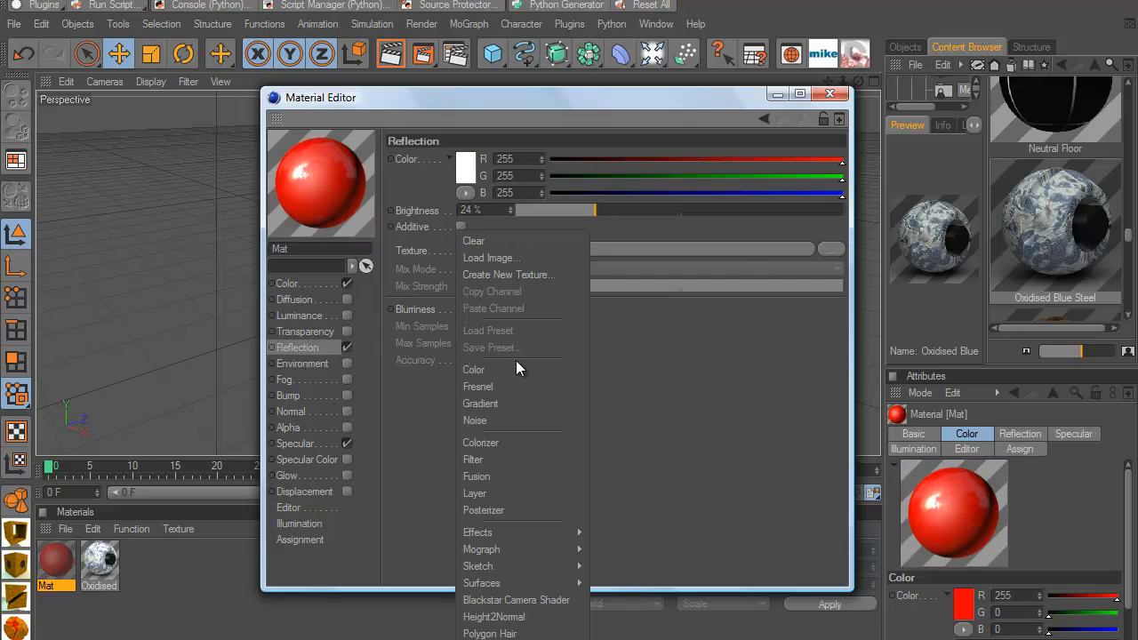
pyautogui.click(478, 385)
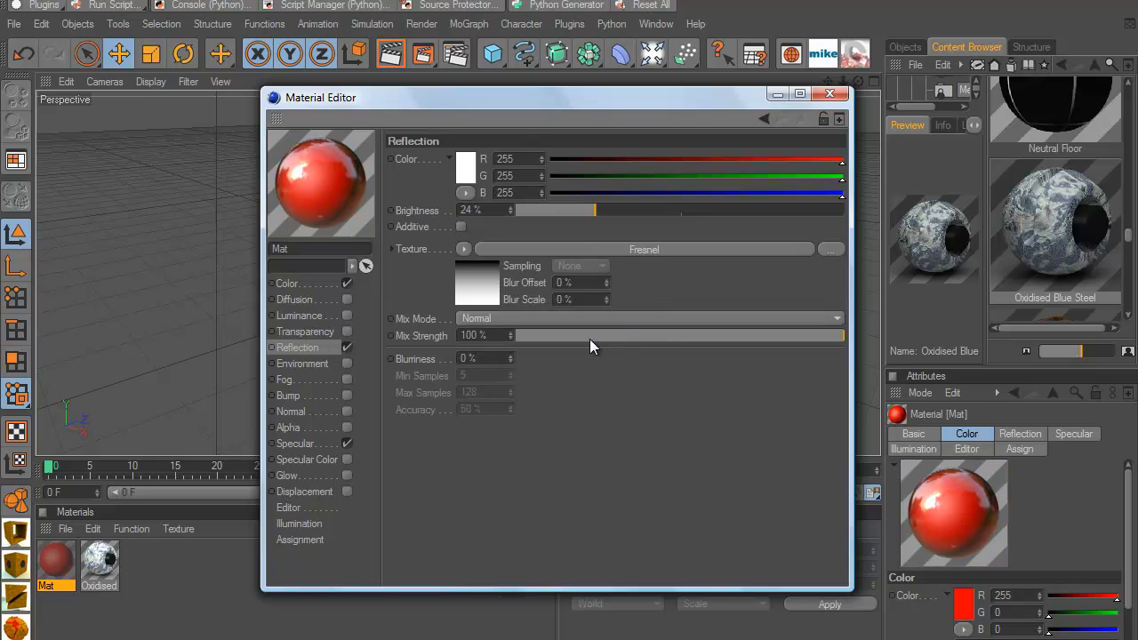
pyautogui.moveTo(586, 210); pyautogui.dragTo(654, 210)
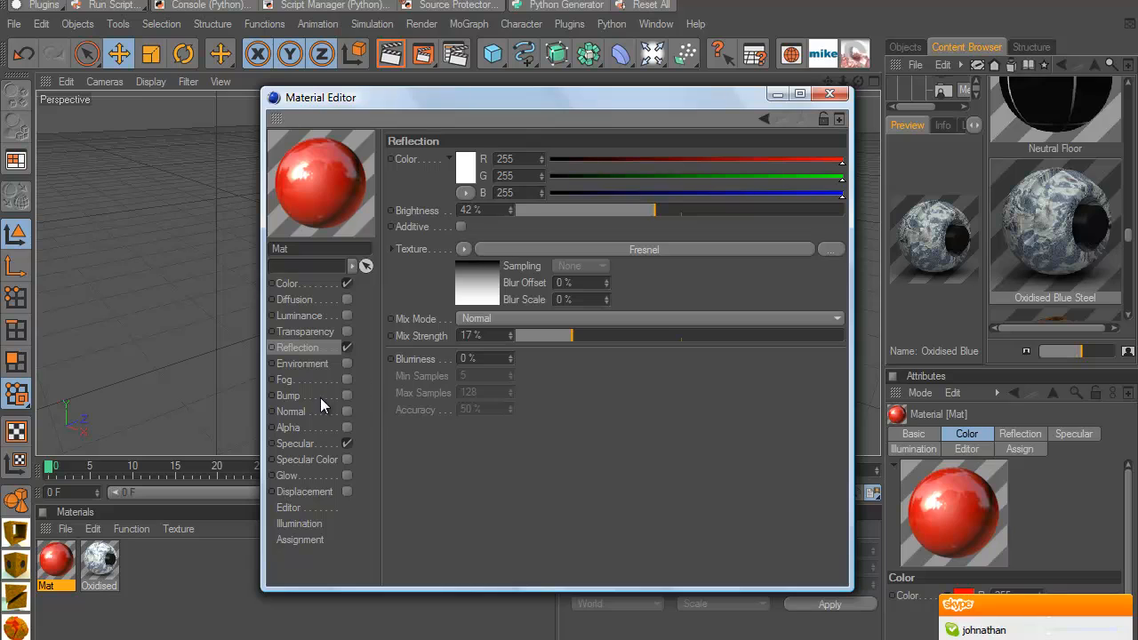
pyautogui.click(347, 395)
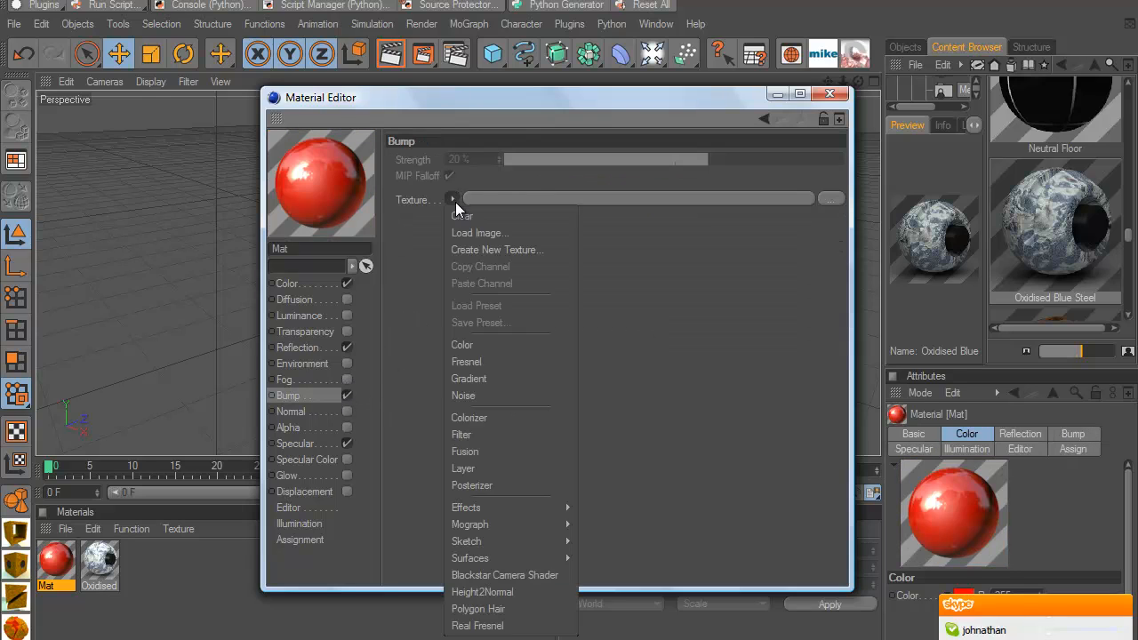
pyautogui.moveTo(462, 395)
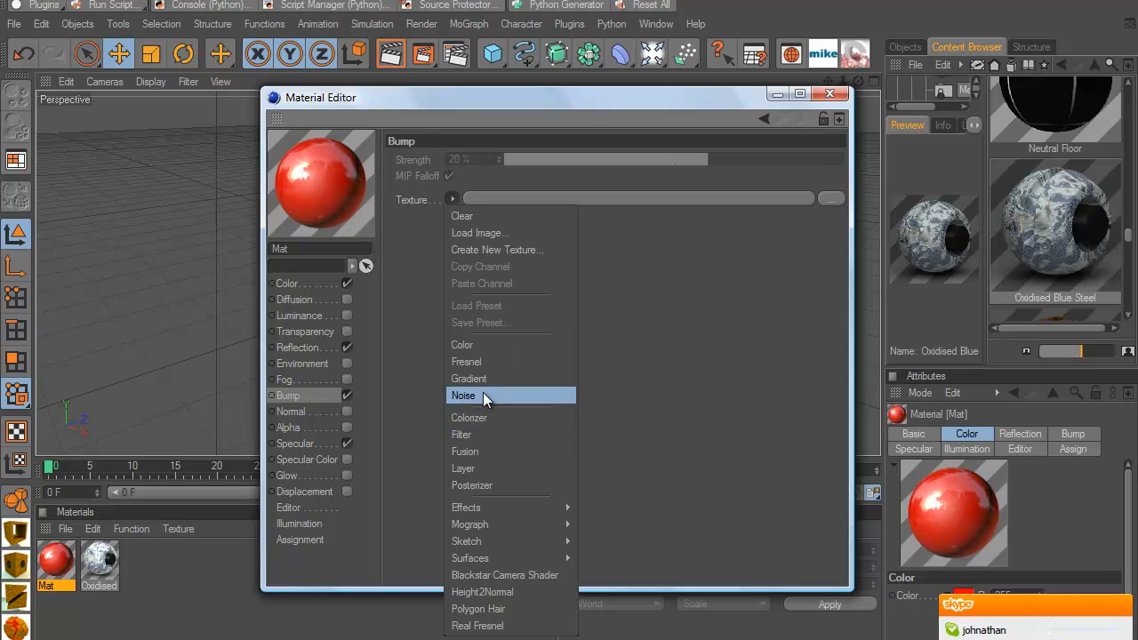
# Step: Use Noise as the bump texture and switch on the Glow channel
pyautogui.click(463, 394)
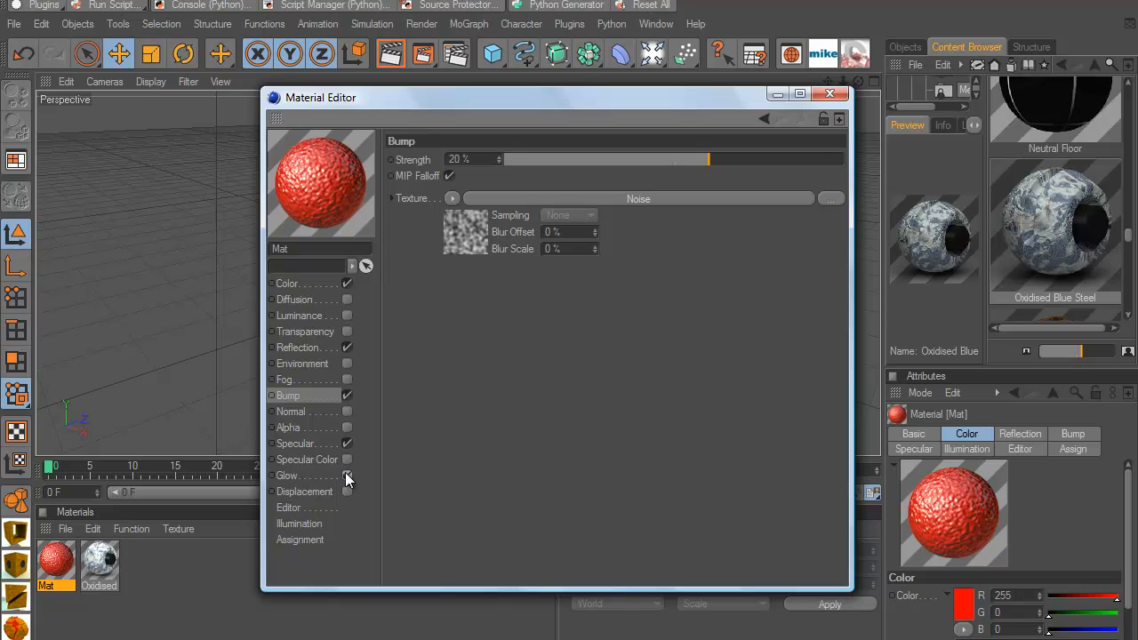
pyautogui.click(829, 92)
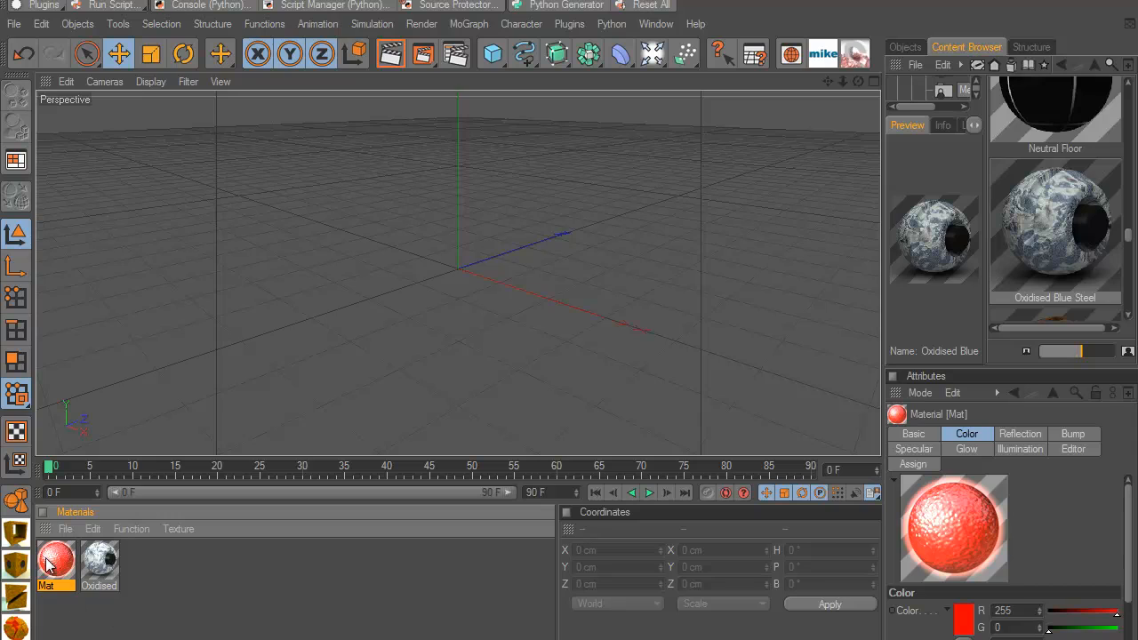
pyautogui.moveTo(50, 555)
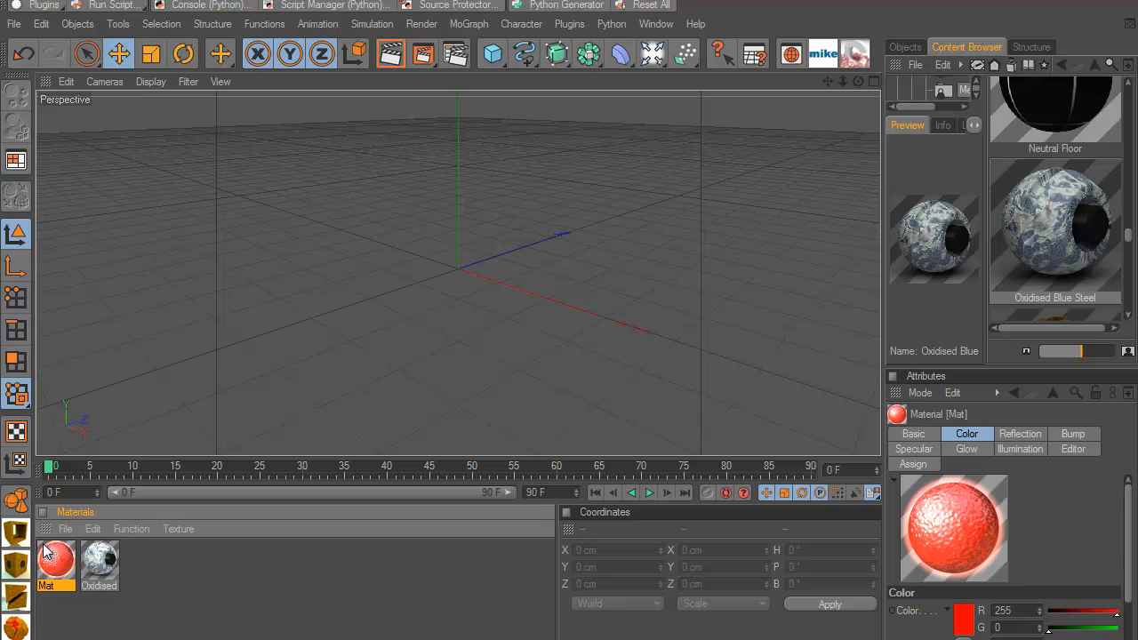
pyautogui.moveTo(93, 560)
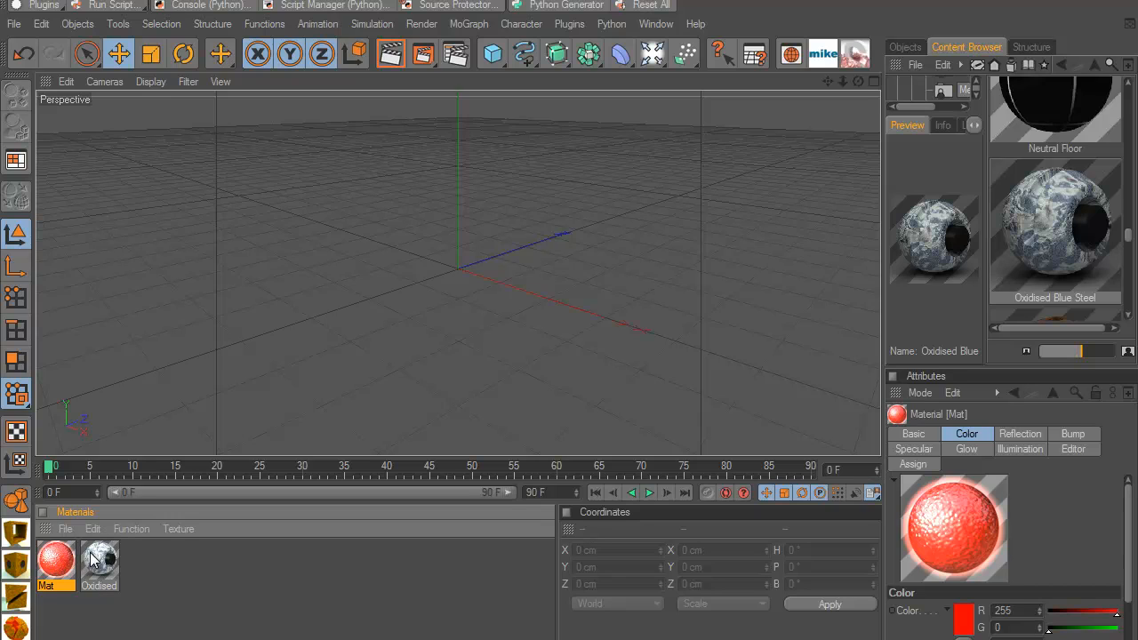
# Step: Save the red glowing material as a material preset named 'red G'
pyautogui.click(64, 528)
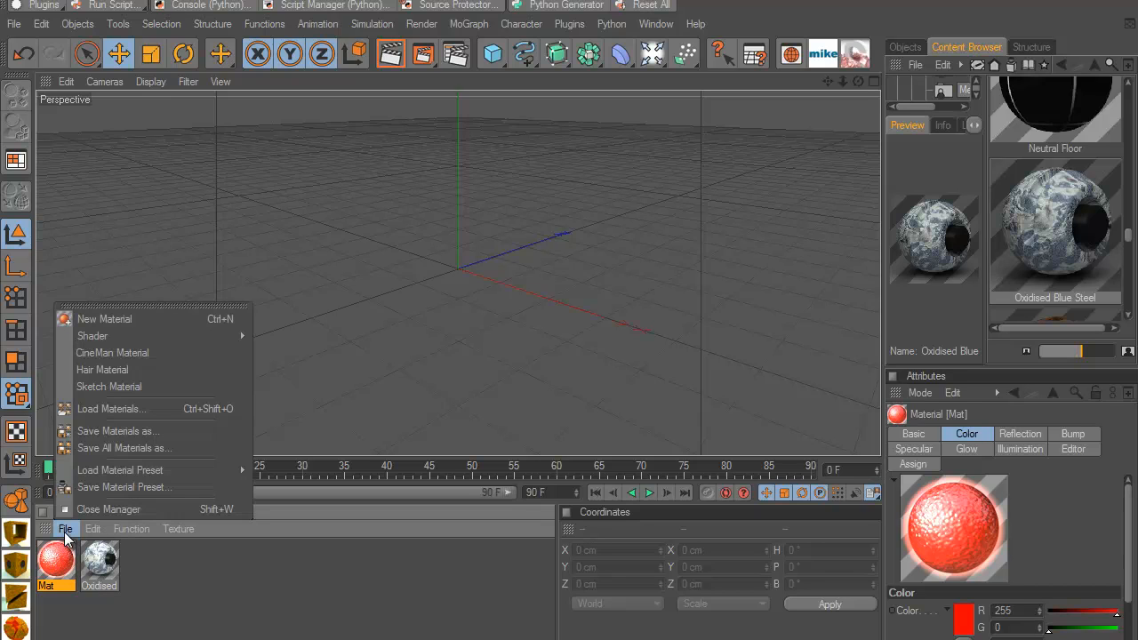
pyautogui.moveTo(125, 487)
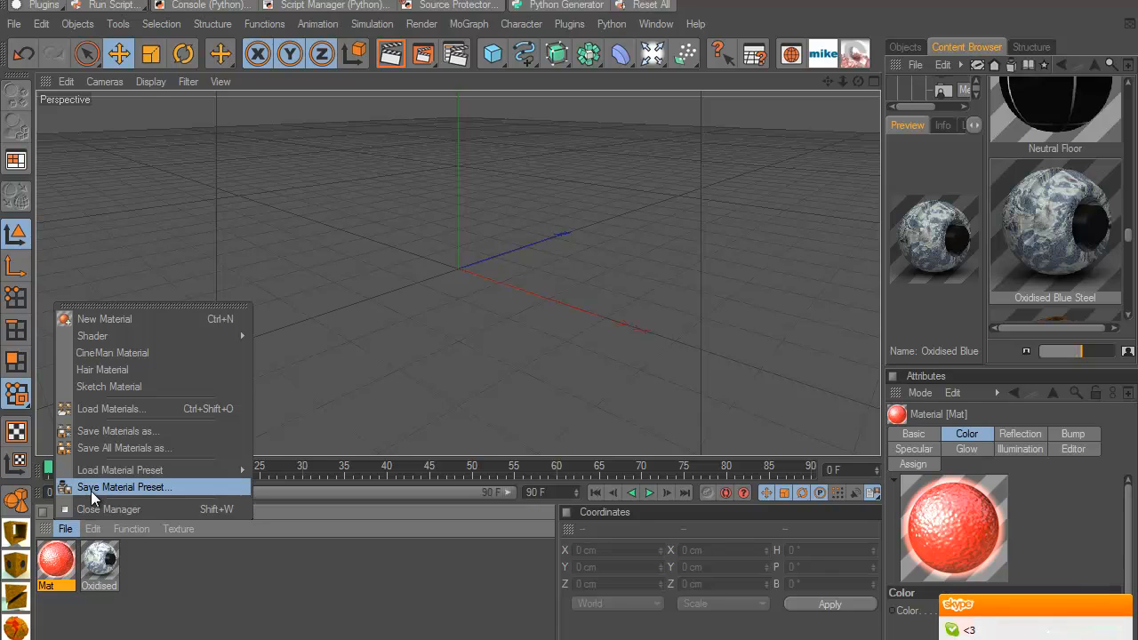
pyautogui.moveTo(110, 495)
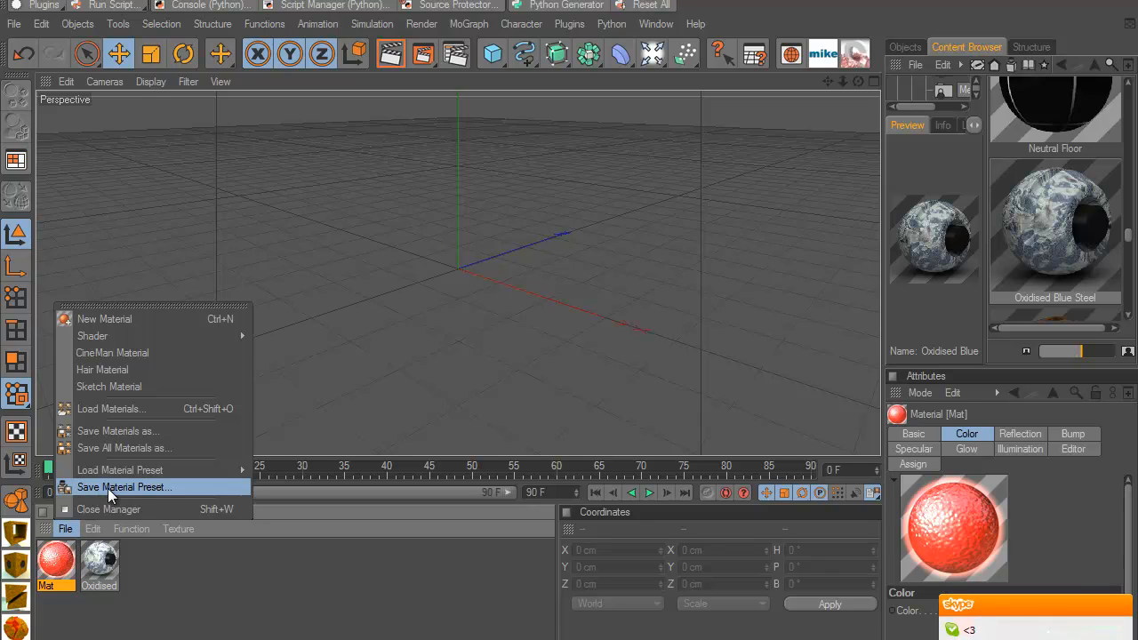
pyautogui.click(124, 487)
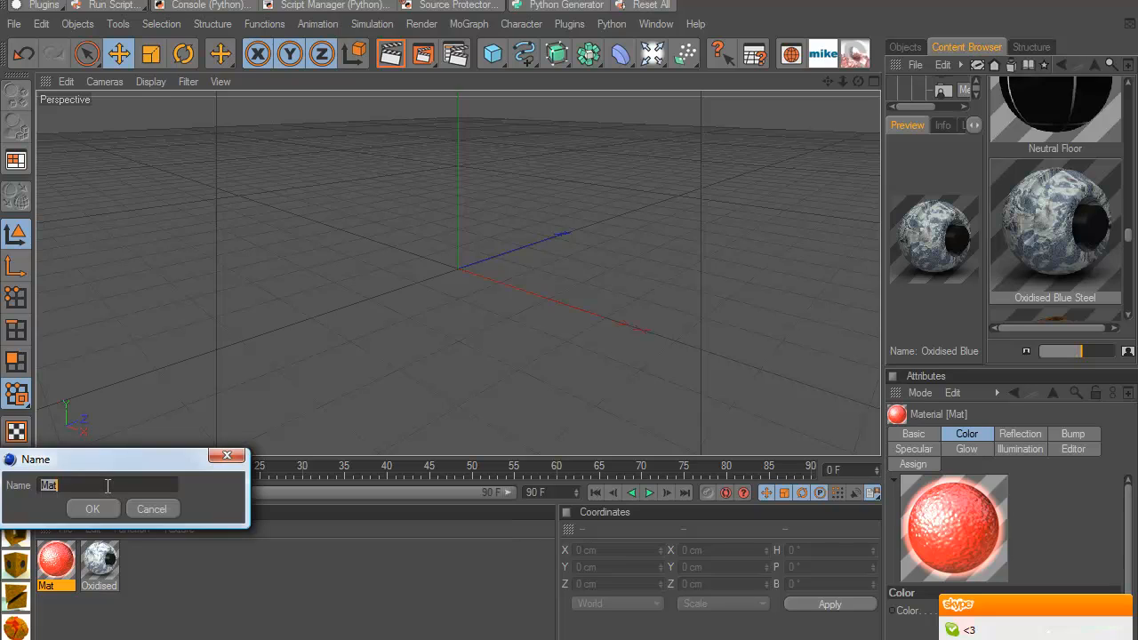
pyautogui.write('red')
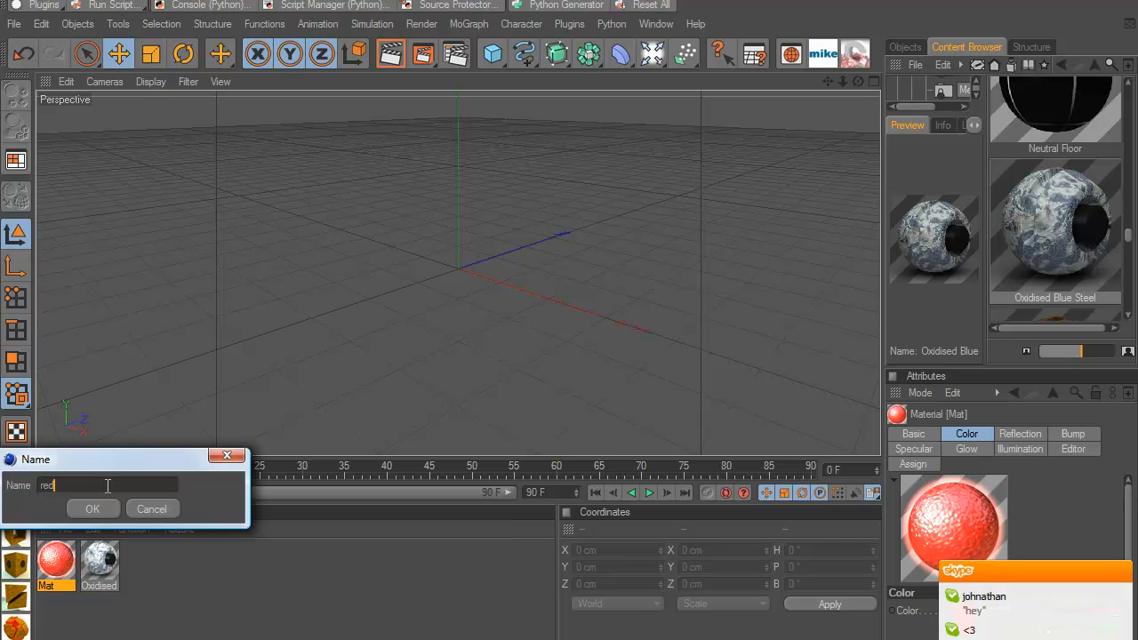
pyautogui.write('G')
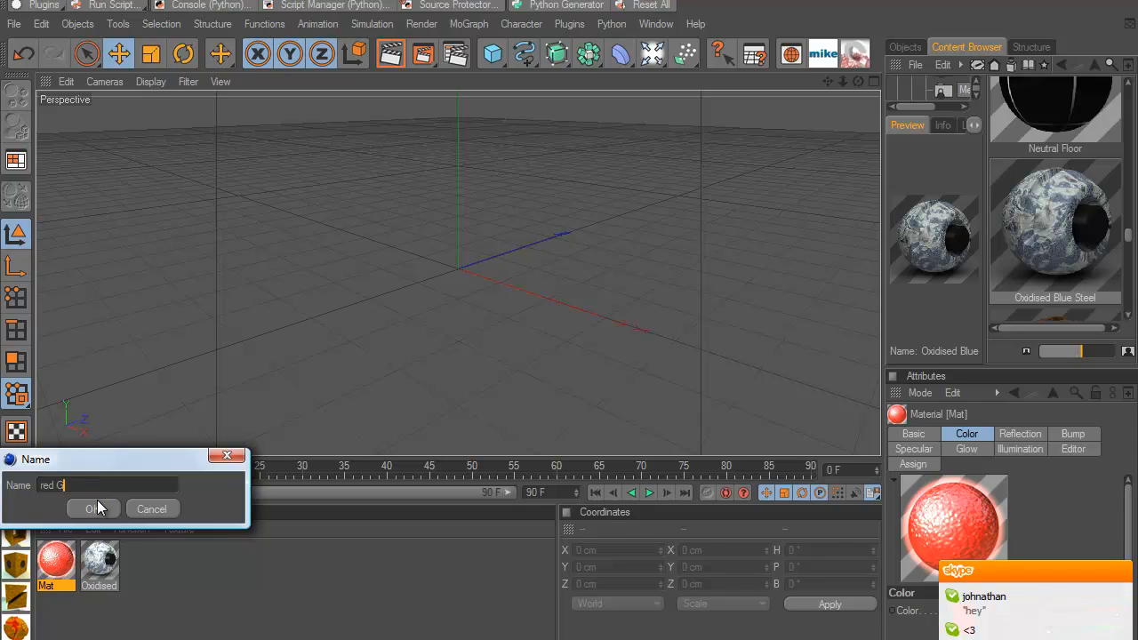
pyautogui.click(92, 508)
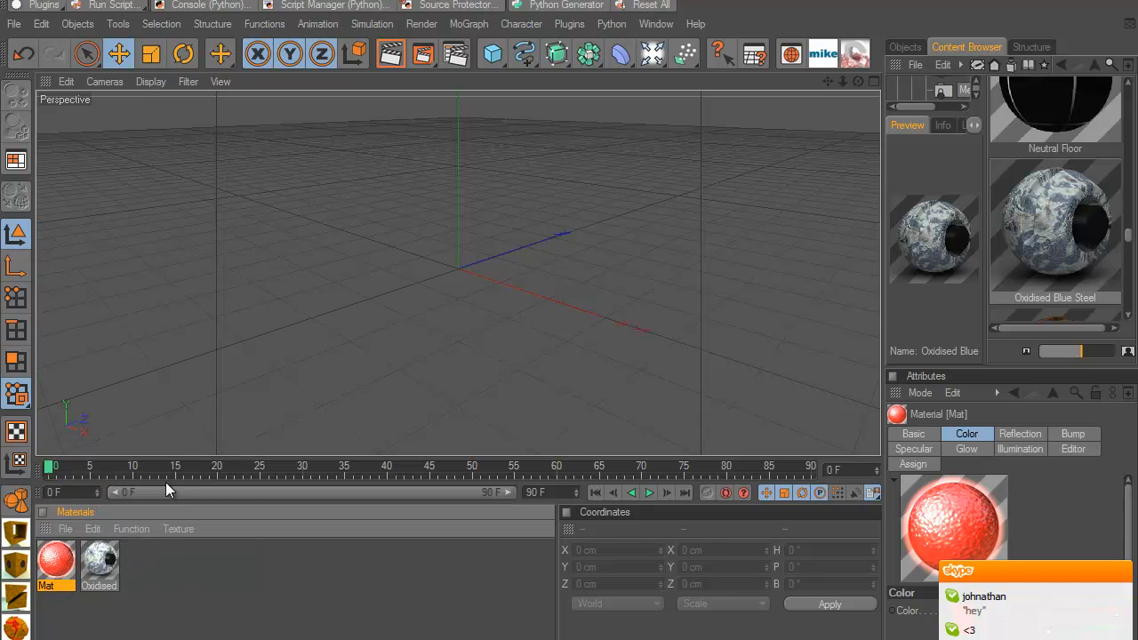
# Step: Create a new scene and add a MoGraph MoText object showing the default word 'Text'
pyautogui.click(905, 46)
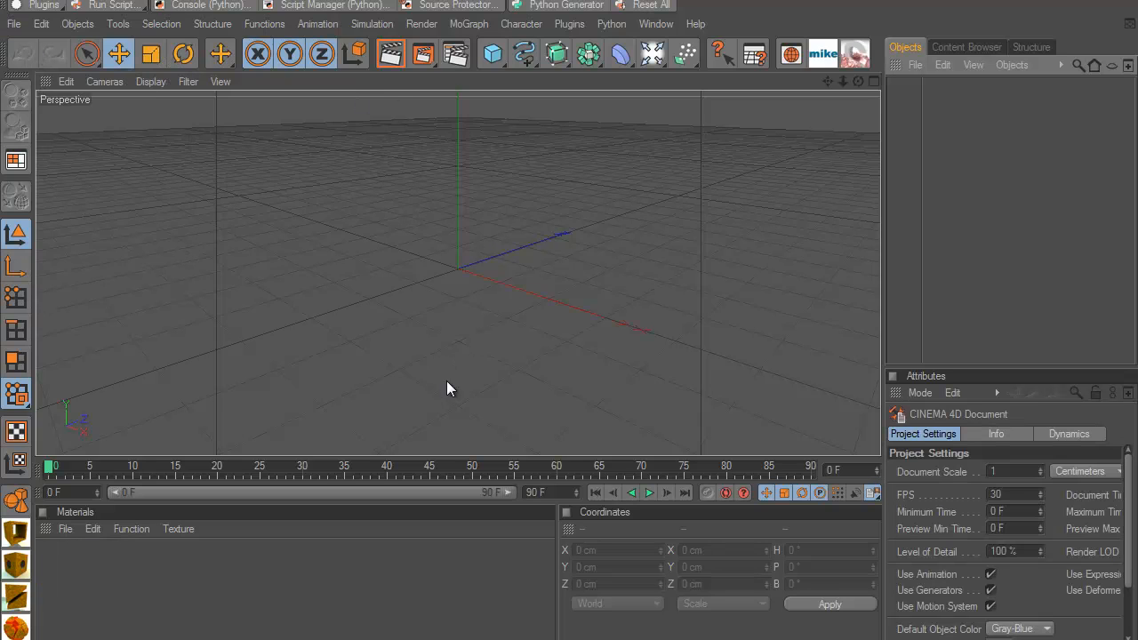
pyautogui.click(469, 25)
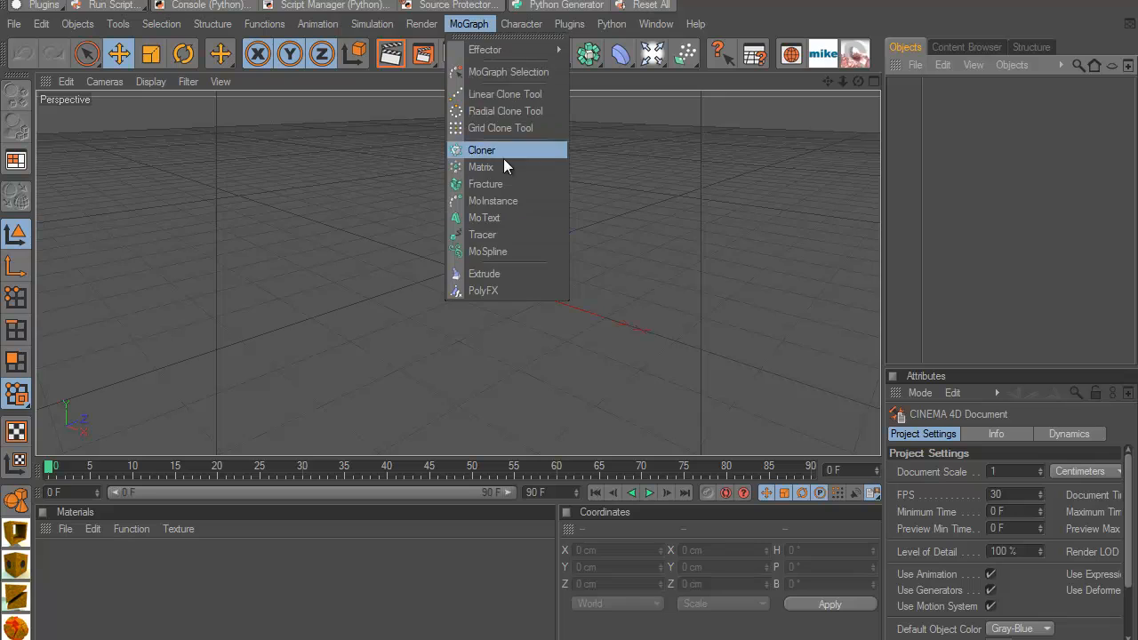
pyautogui.click(492, 199)
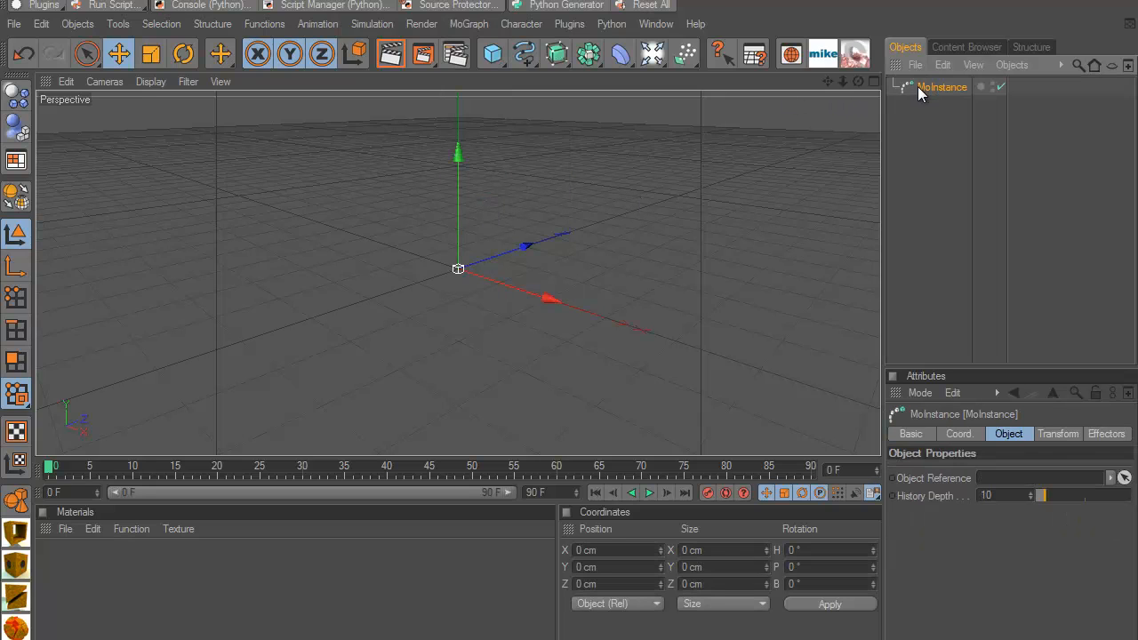
pyautogui.click(470, 24)
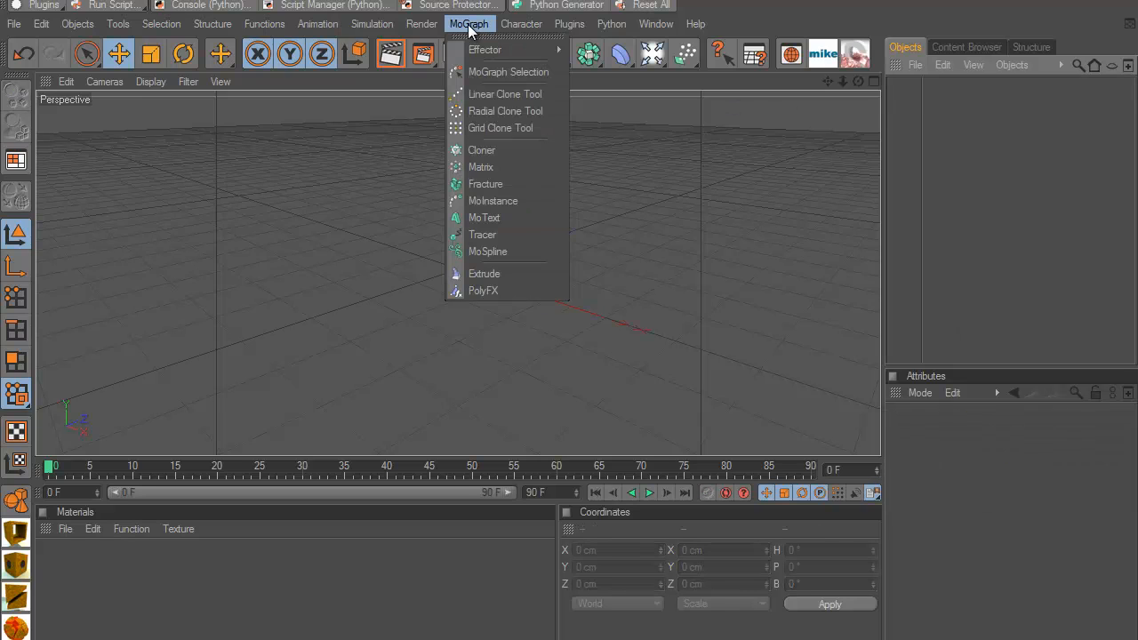
pyautogui.click(483, 217)
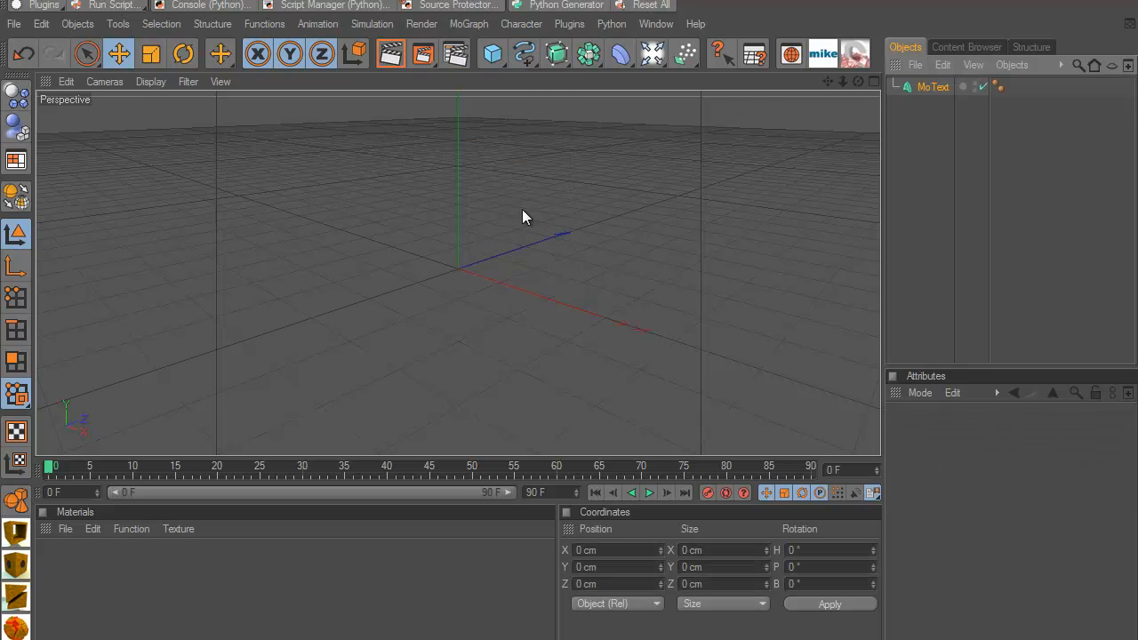
pyautogui.click(931, 85)
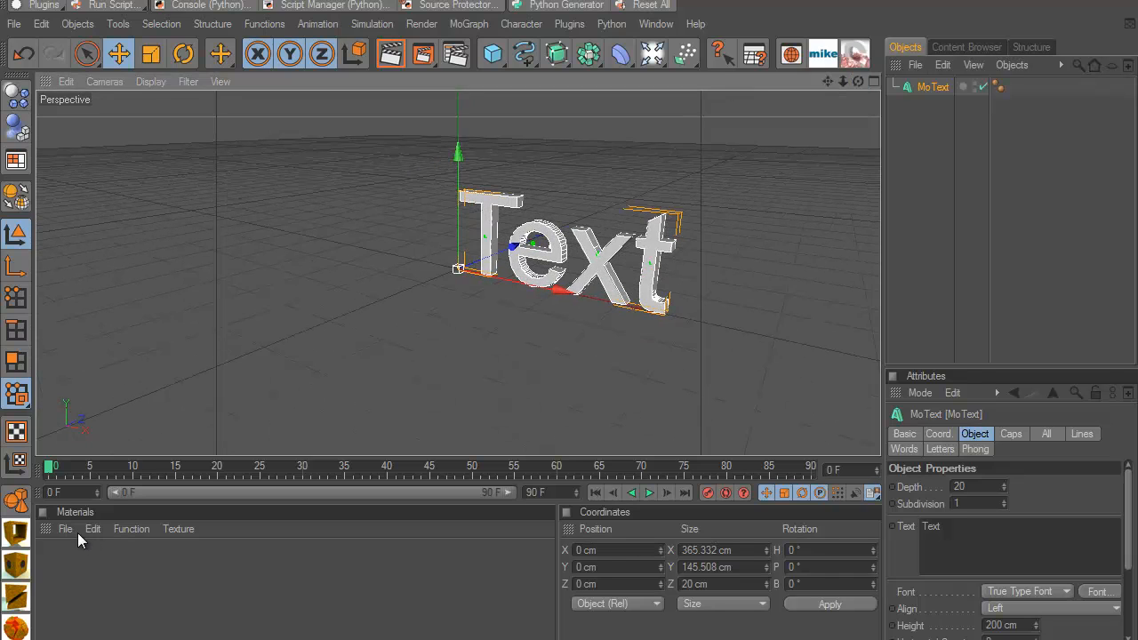
# Step: Load the 'red G' preset from User > Materials into the scene as material Mat
pyautogui.click(64, 528)
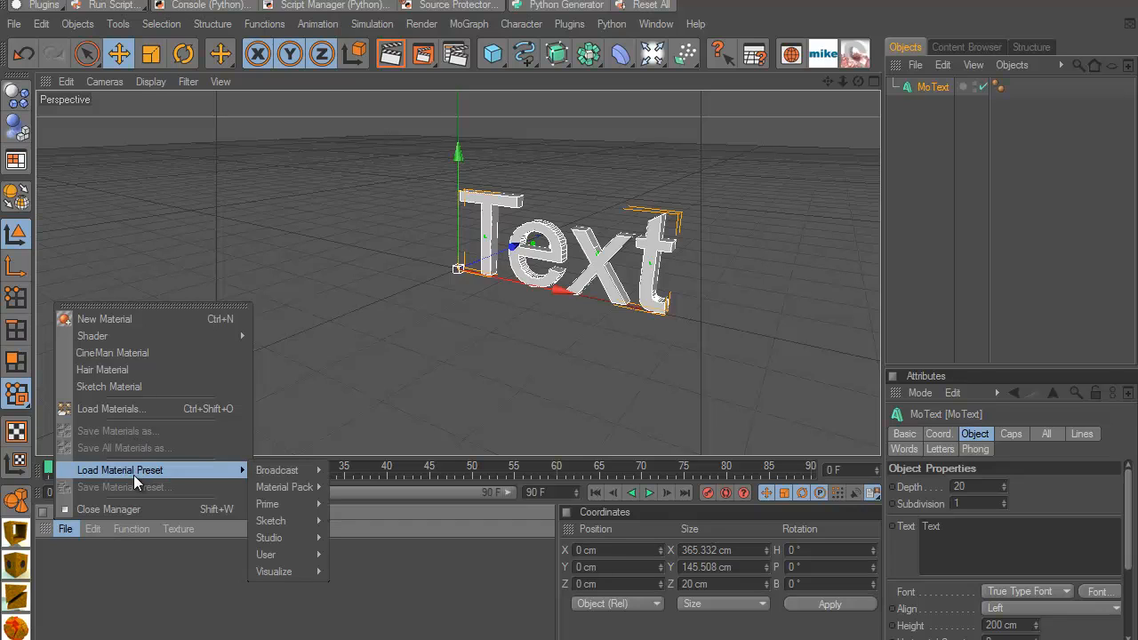
pyautogui.moveTo(284, 487)
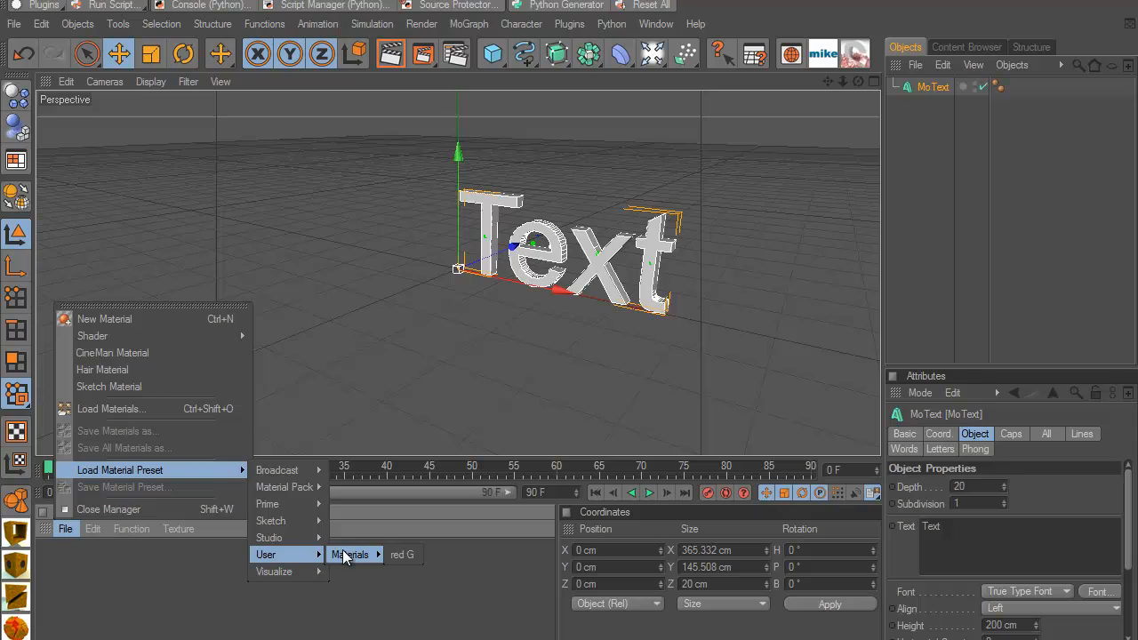
pyautogui.moveTo(401, 554)
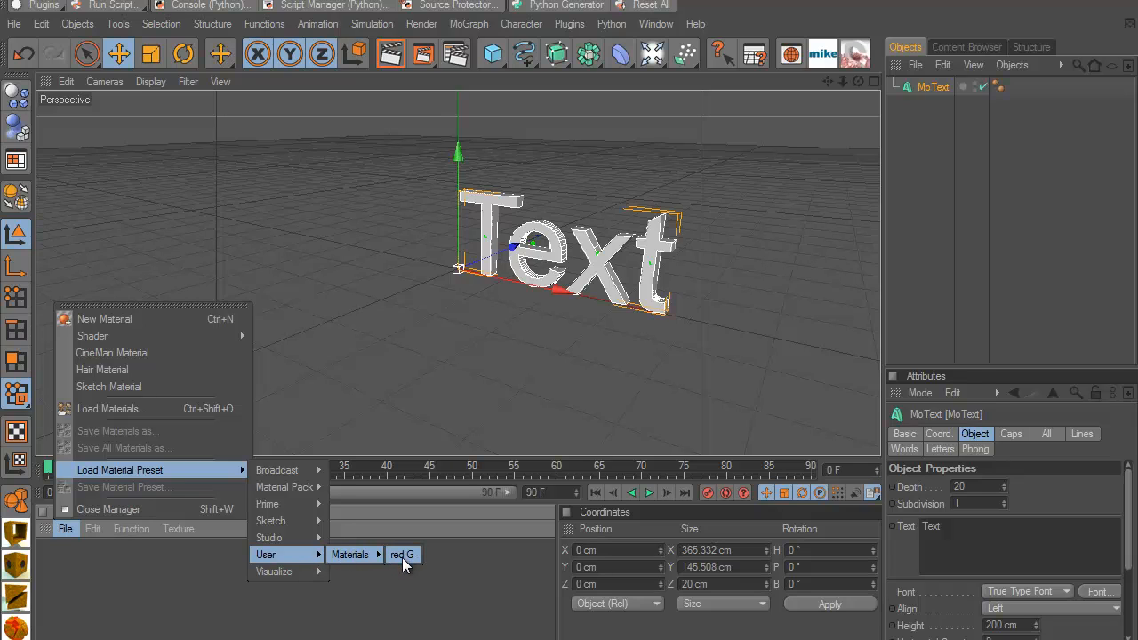
pyautogui.click(402, 555)
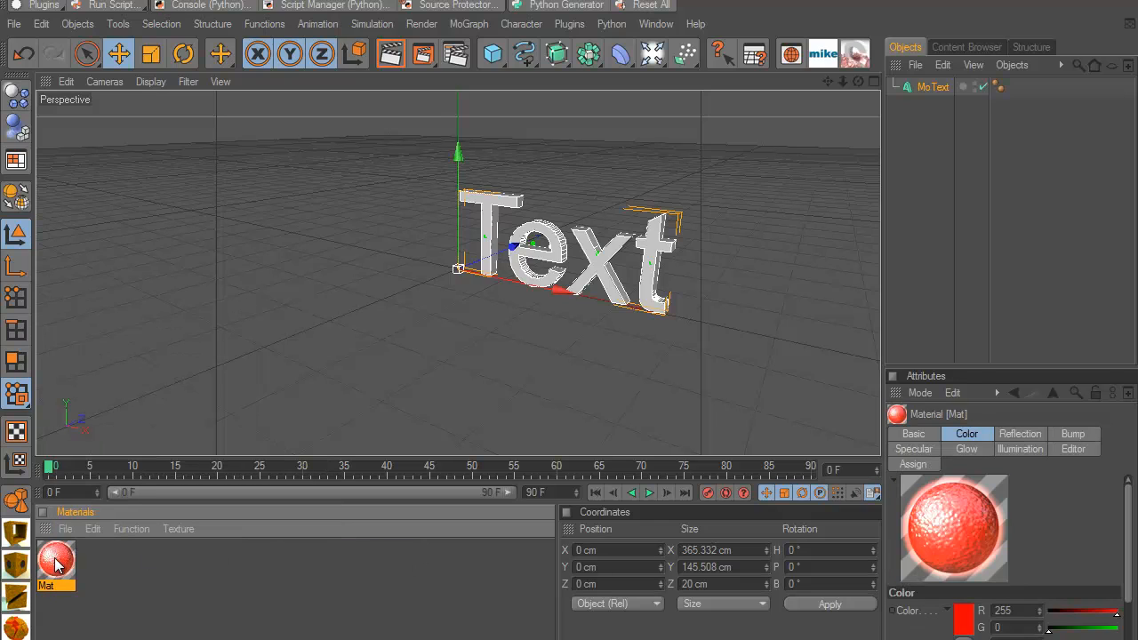
# Step: Apply the red Mat material to the MoText object so the text renders red
pyautogui.moveTo(57, 565); pyautogui.dragTo(578, 258)
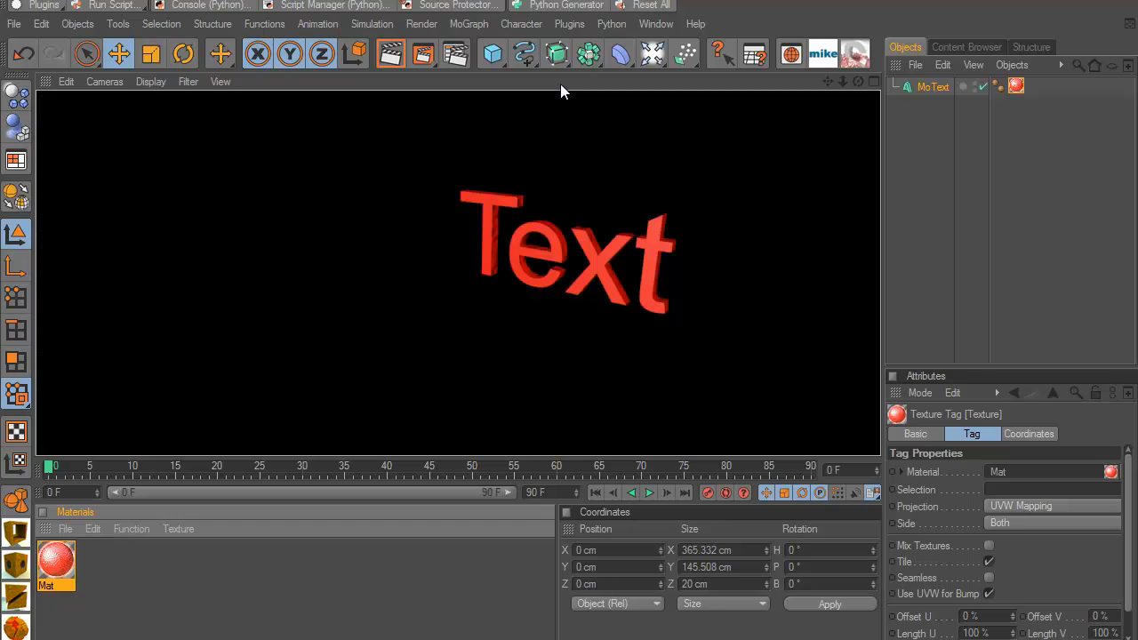
pyautogui.moveTo(158, 621)
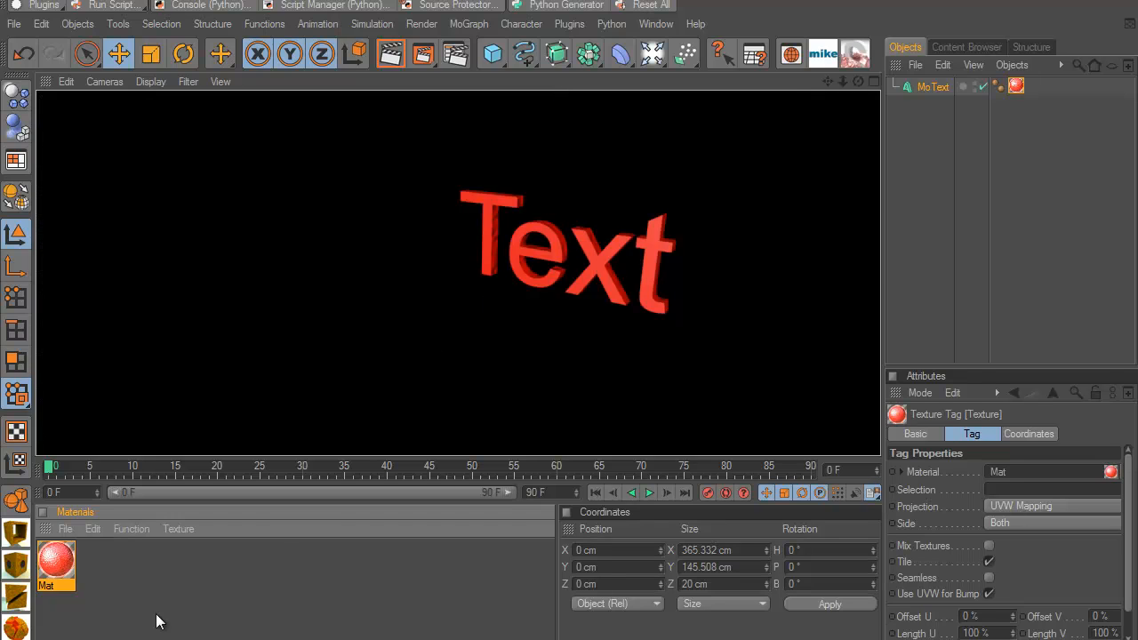